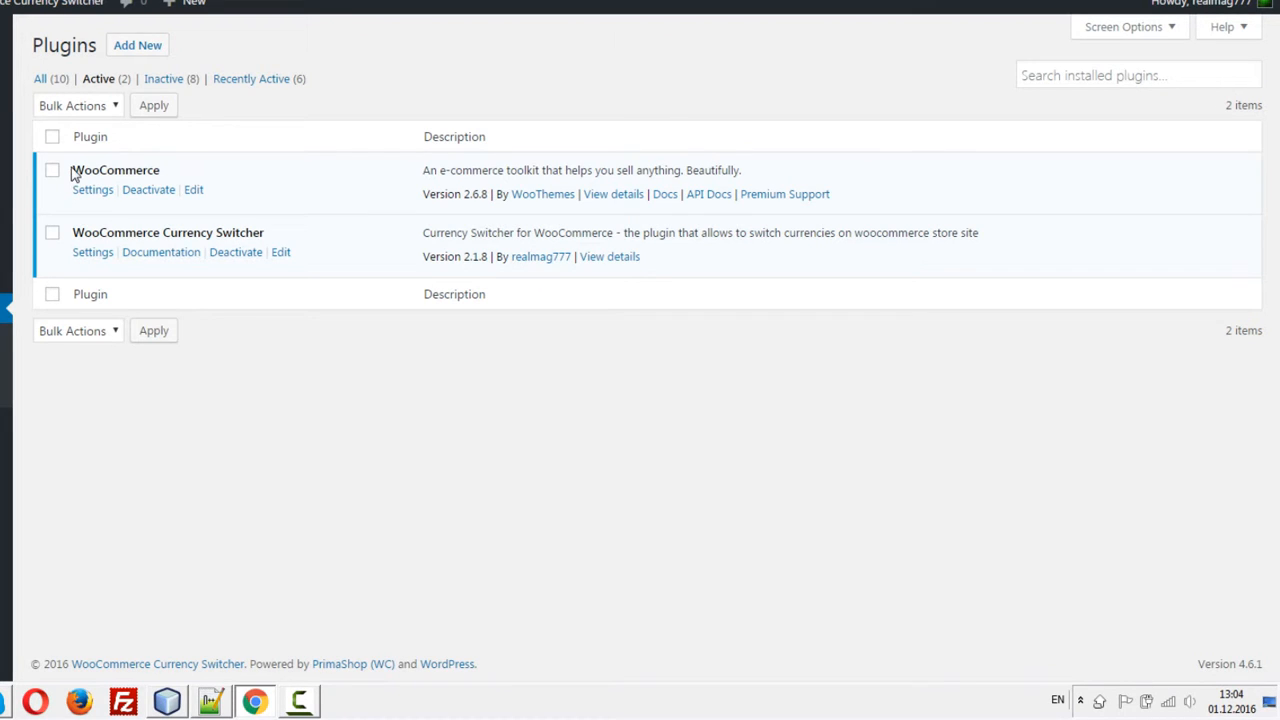
# Enable individual GeoIP rules per product in the Currency Switcher advanced settings and save
pyautogui.doubleClick(116, 170)
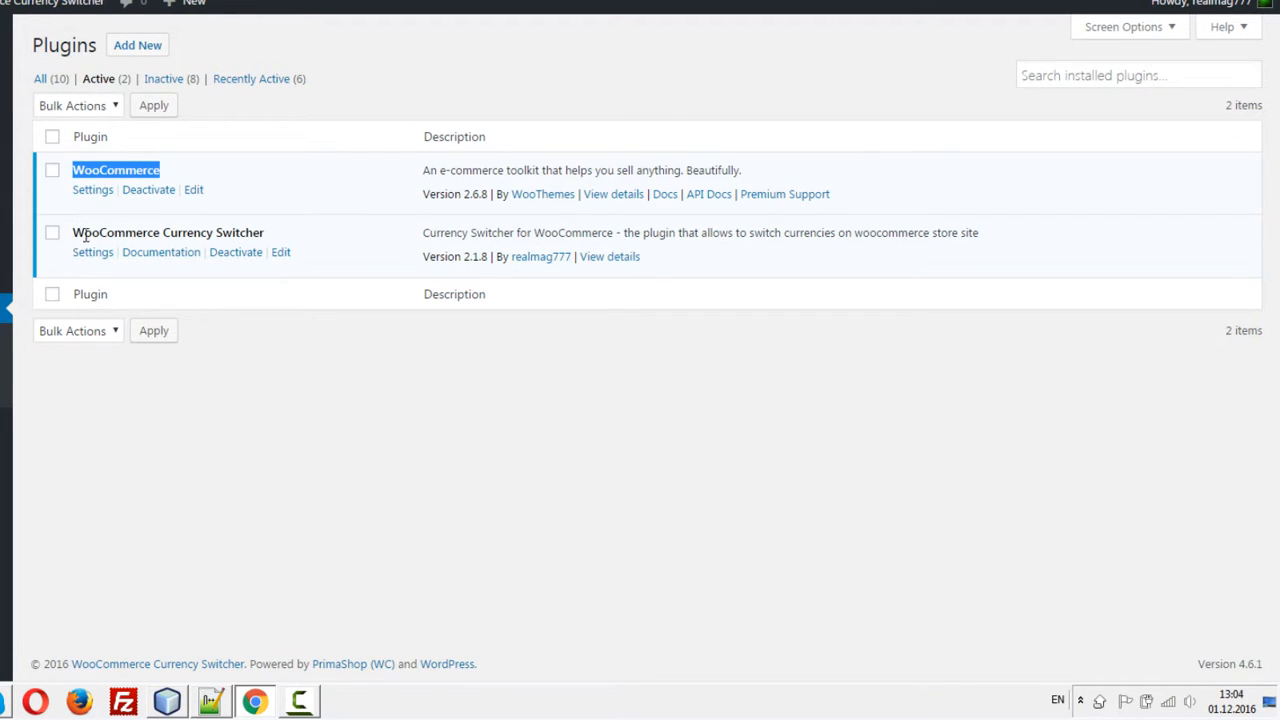
pyautogui.click(92, 252)
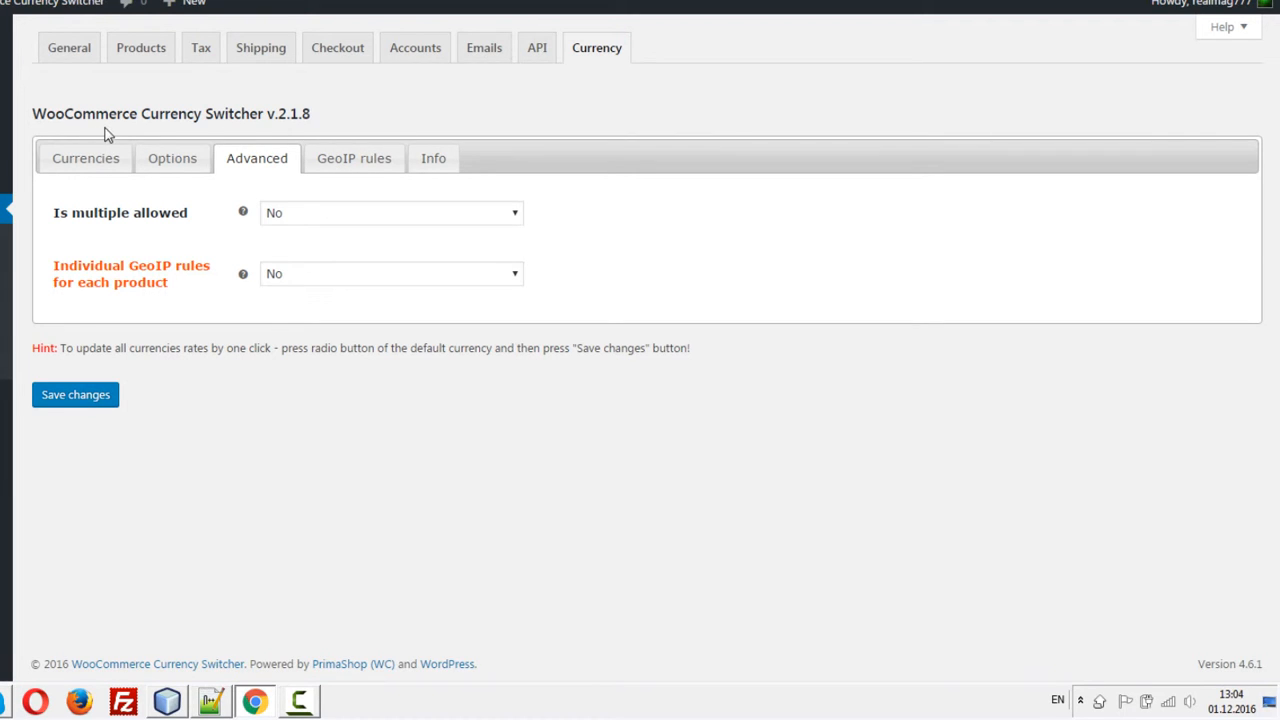
pyautogui.moveTo(232, 148)
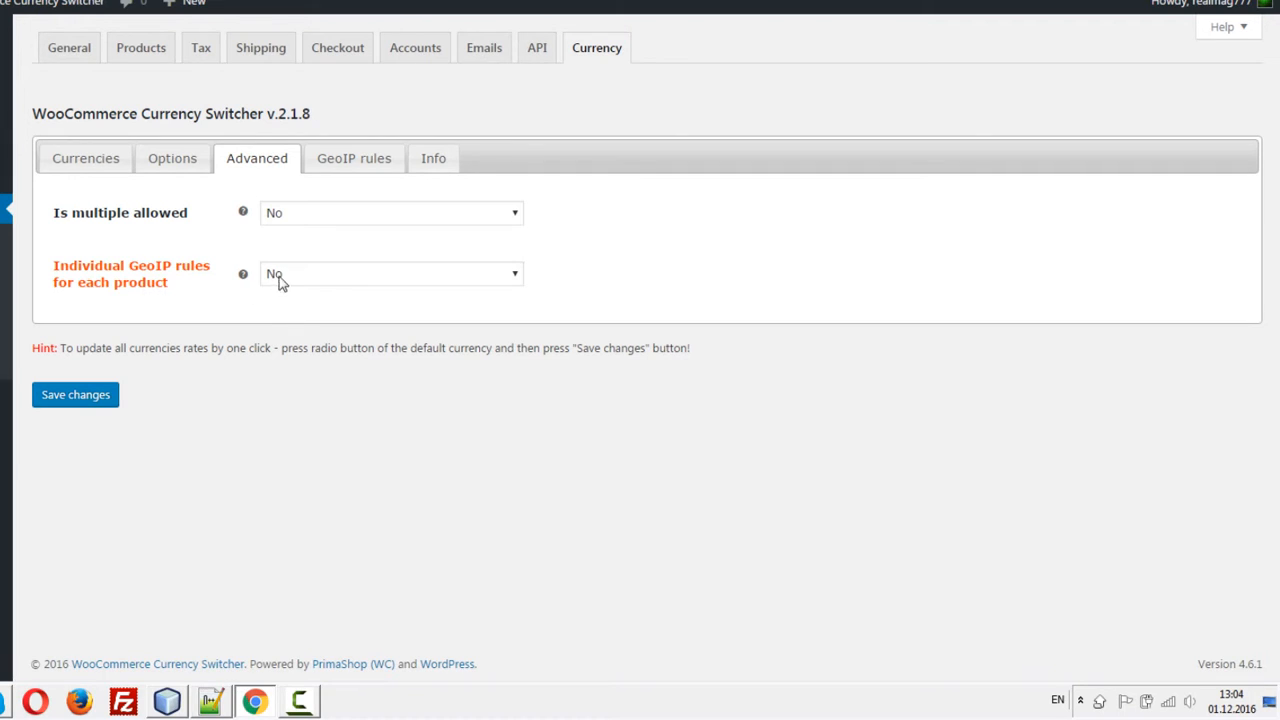
pyautogui.click(390, 272)
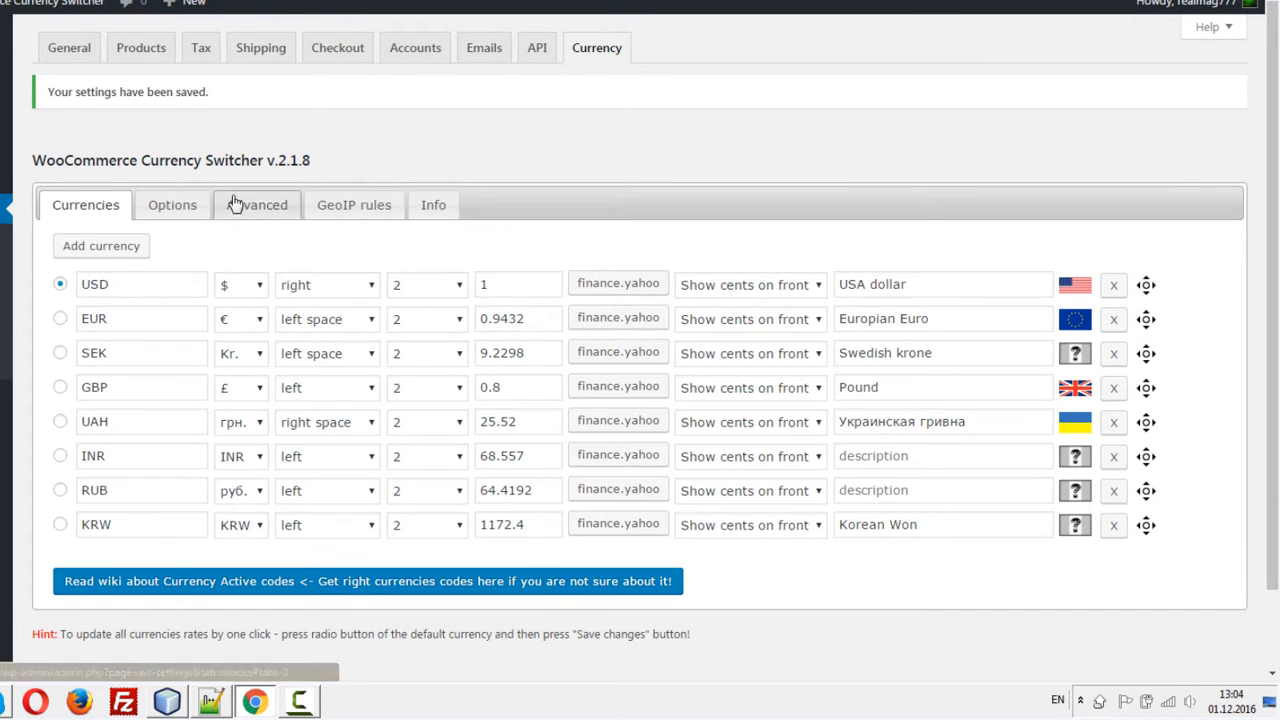
# Edit product Woo Single #2 from the Products list and reach its Product Data (regular 100, sale 50)
pyautogui.click(256, 204)
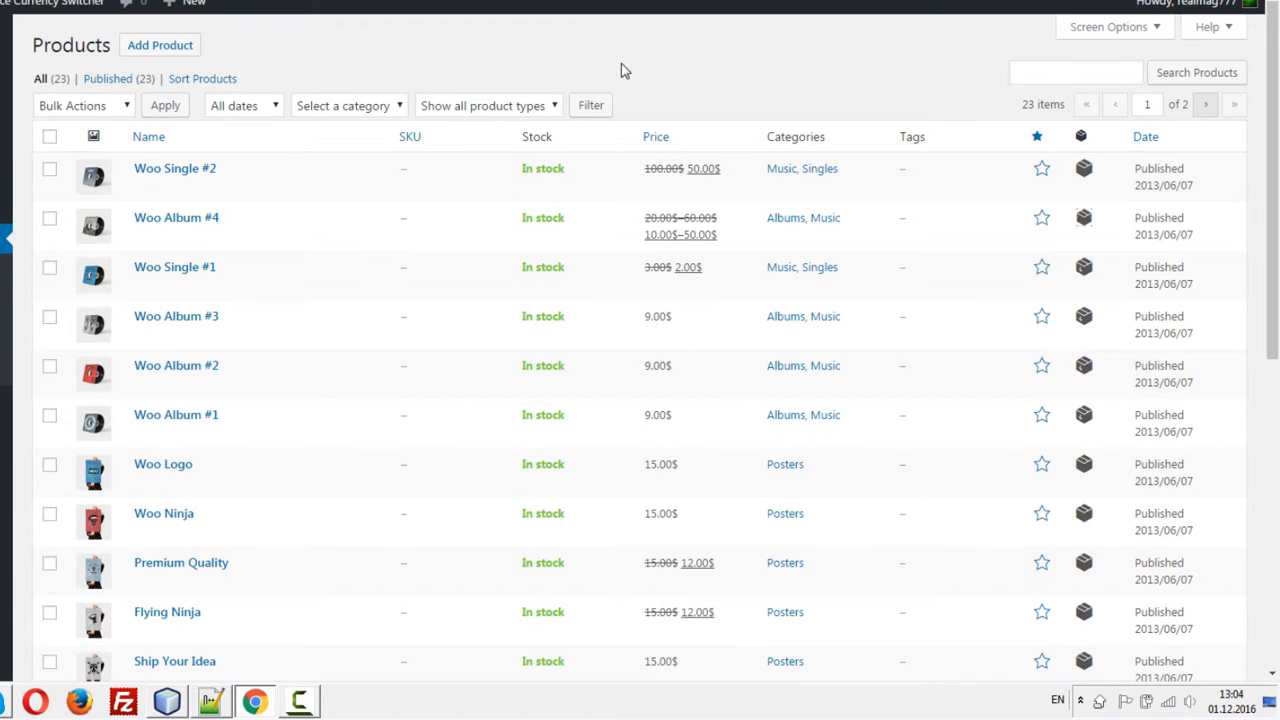
pyautogui.moveTo(176, 168)
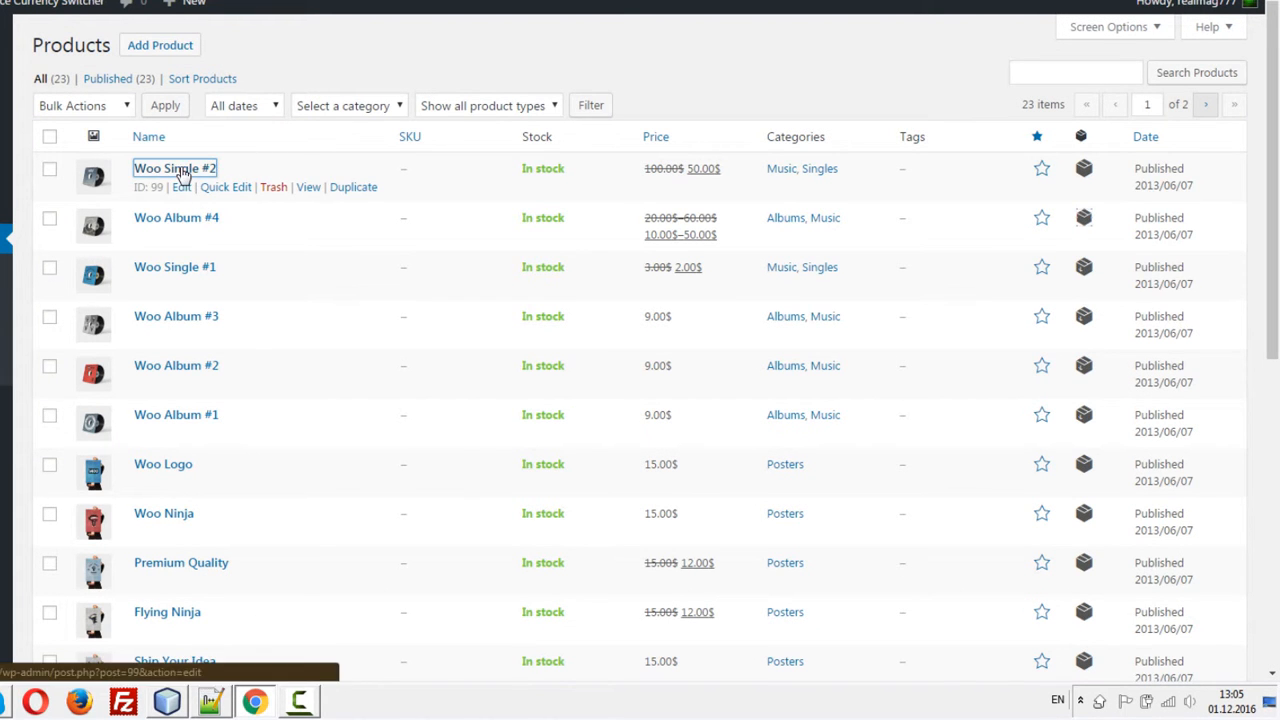
pyautogui.click(174, 168)
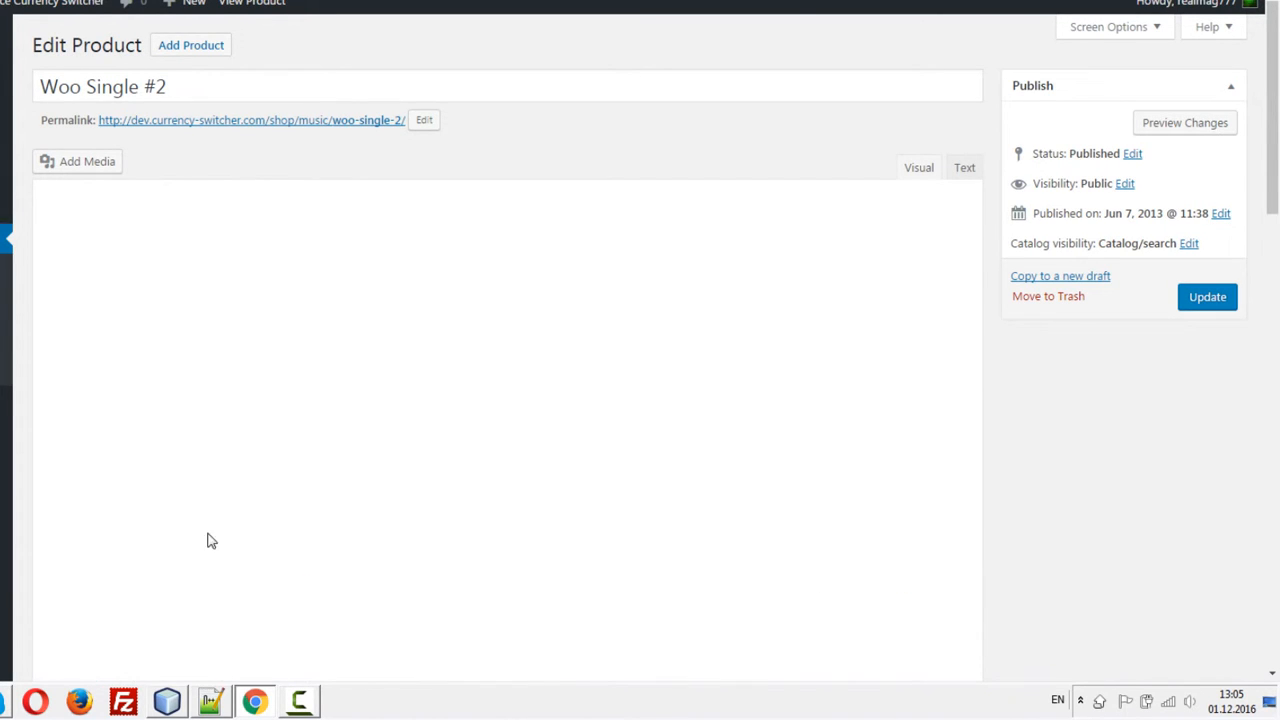
pyautogui.scroll(-3)
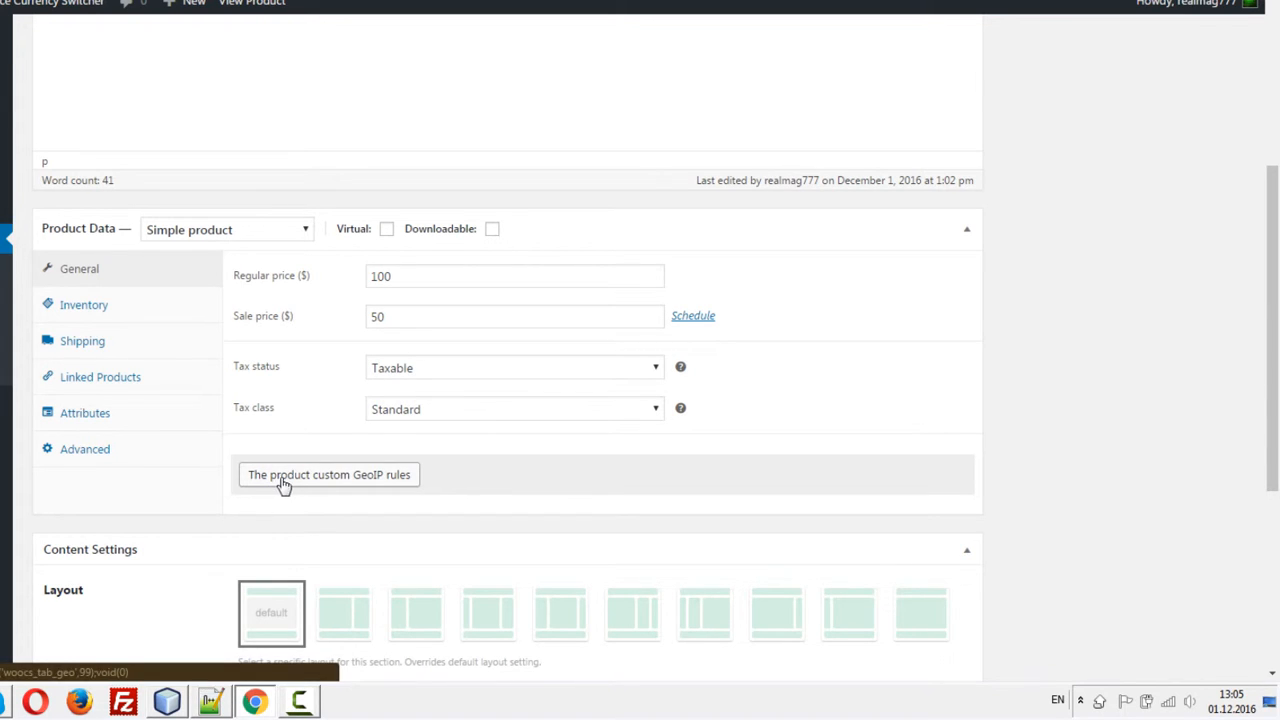
# Add a custom GeoIP price group for Woo Single #2 covering Spain, Germany and France
pyautogui.click(328, 474)
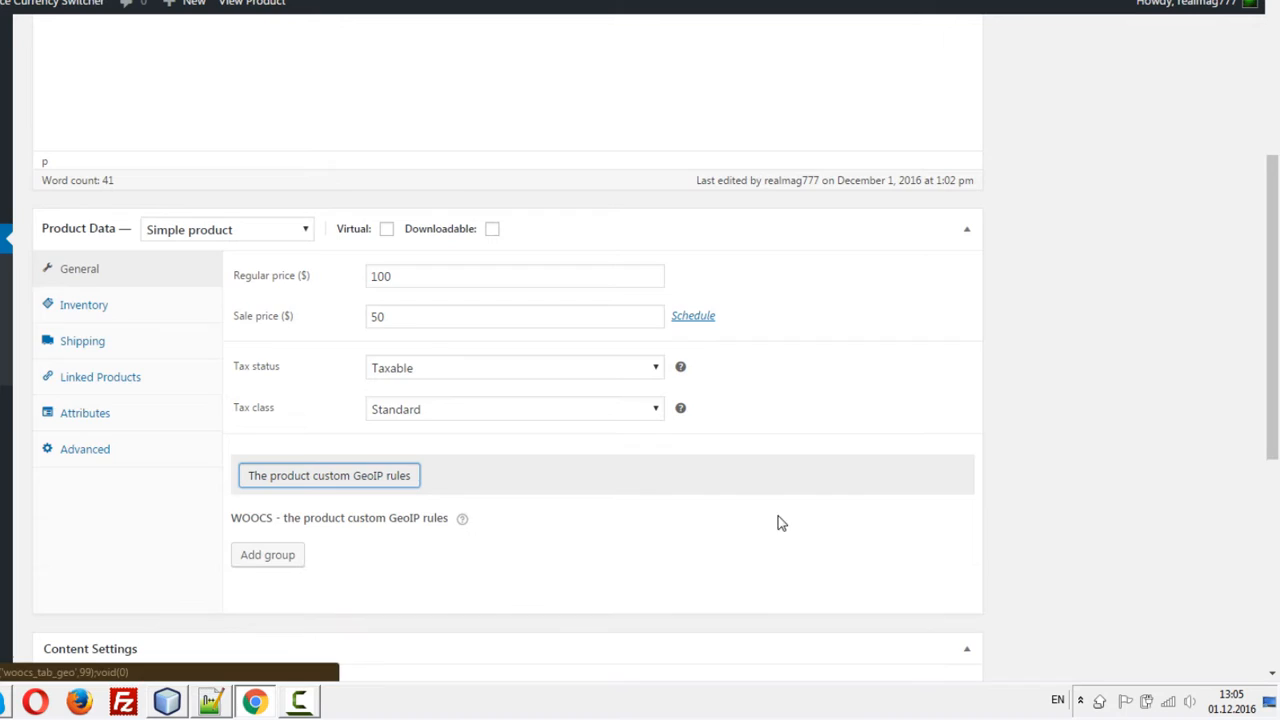
pyautogui.scroll(-3)
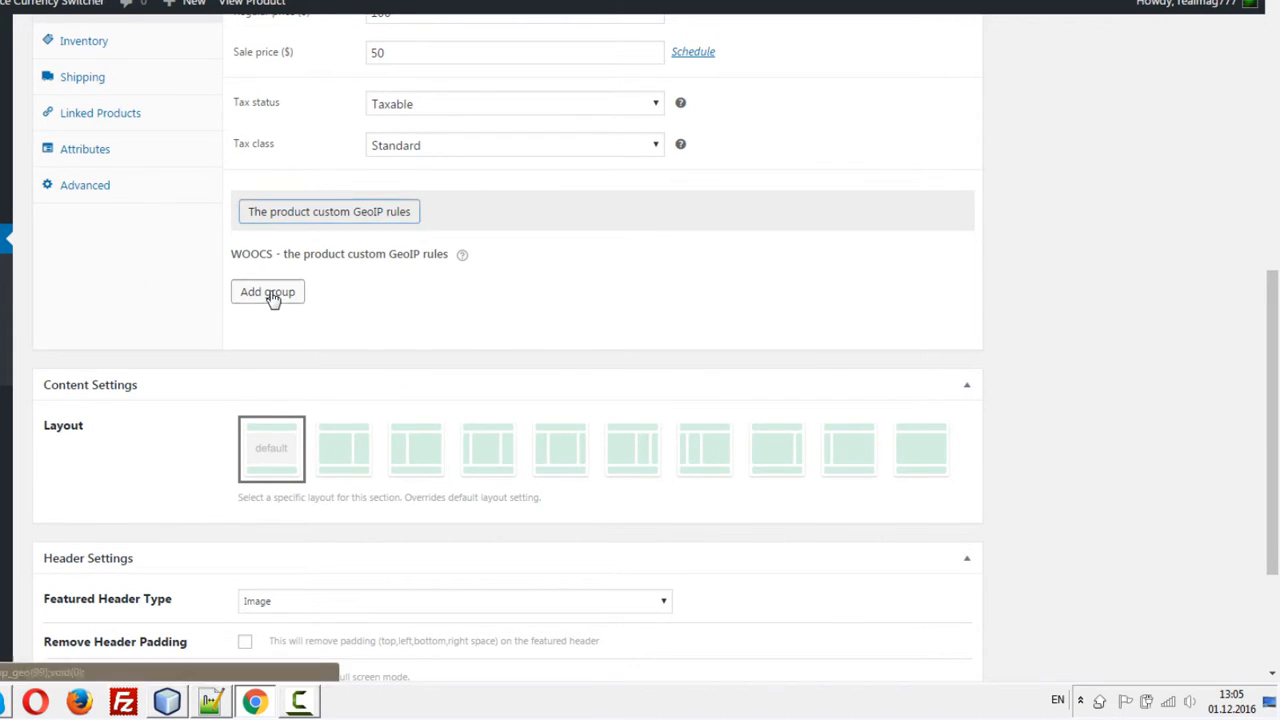
pyautogui.click(268, 292)
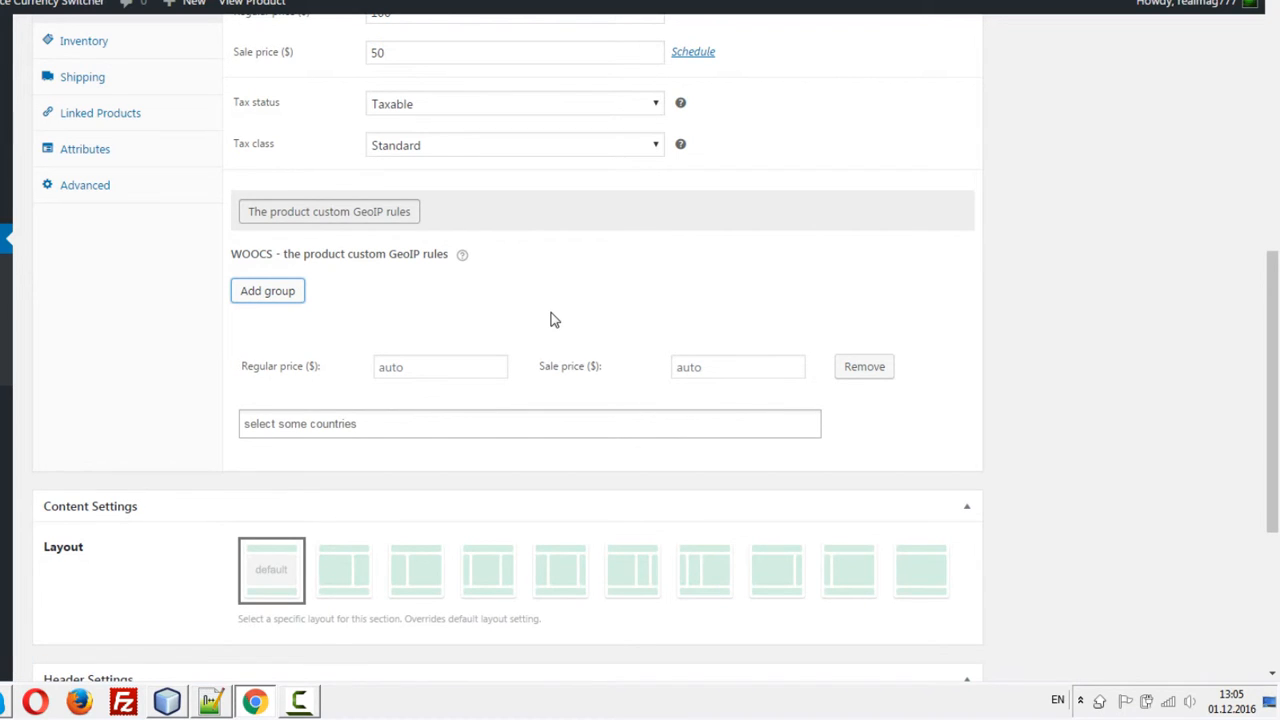
pyautogui.moveTo(470, 344)
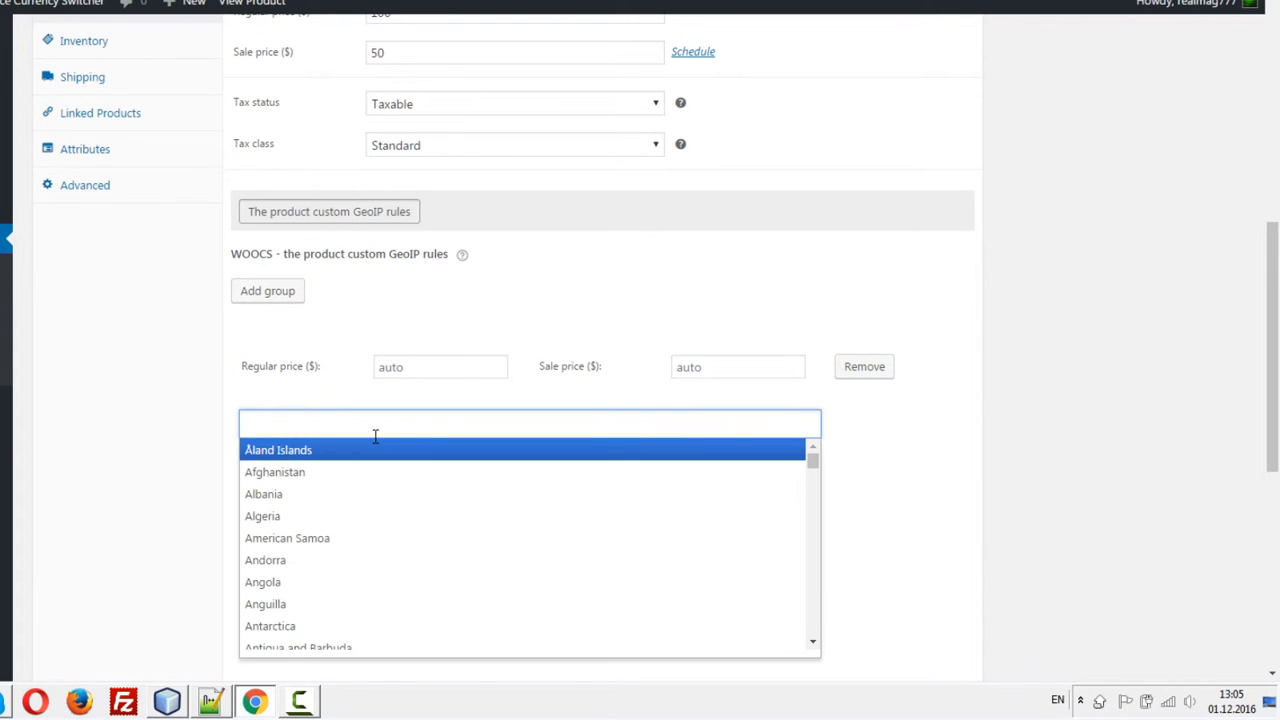
pyautogui.write('ger')
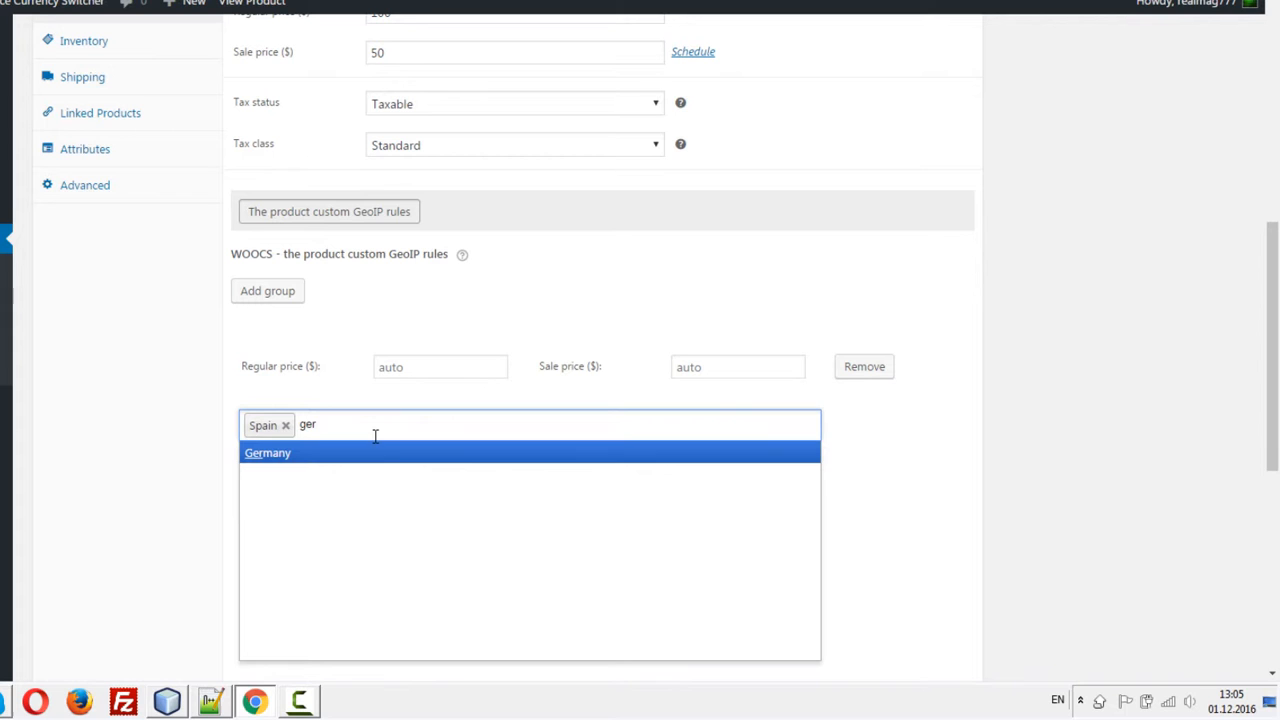
pyautogui.click(268, 452)
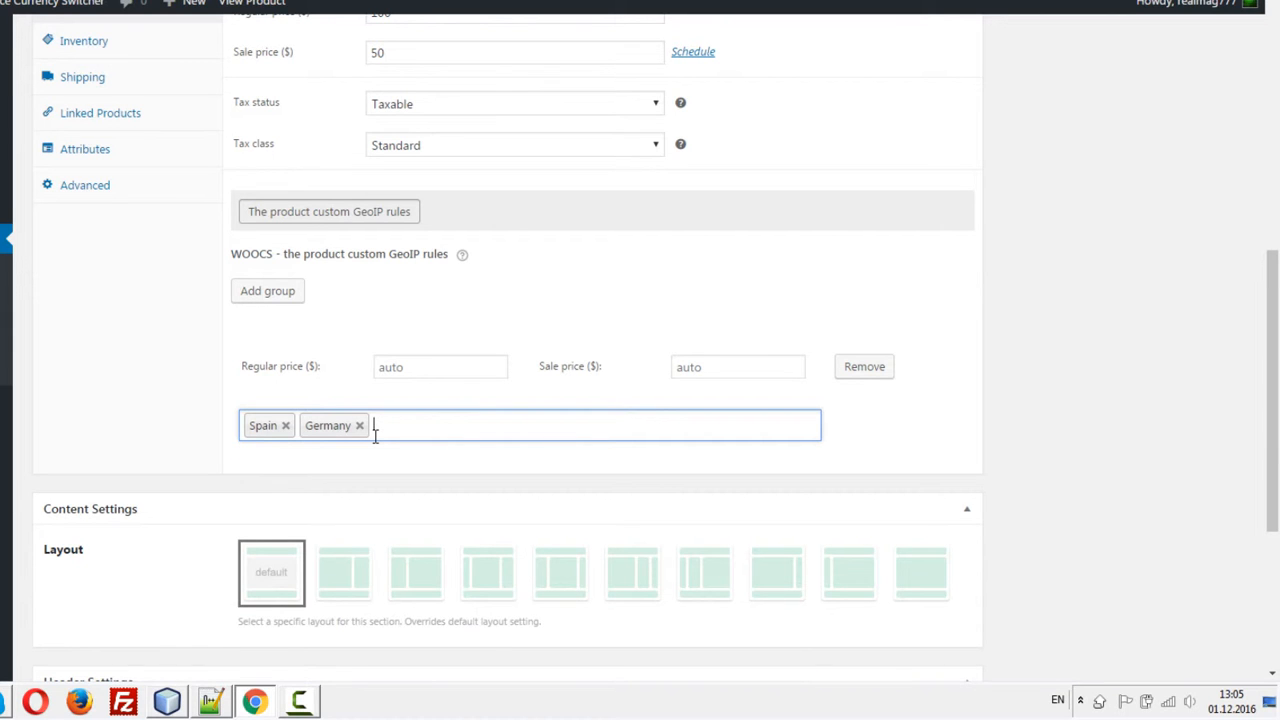
pyautogui.write('France ×')
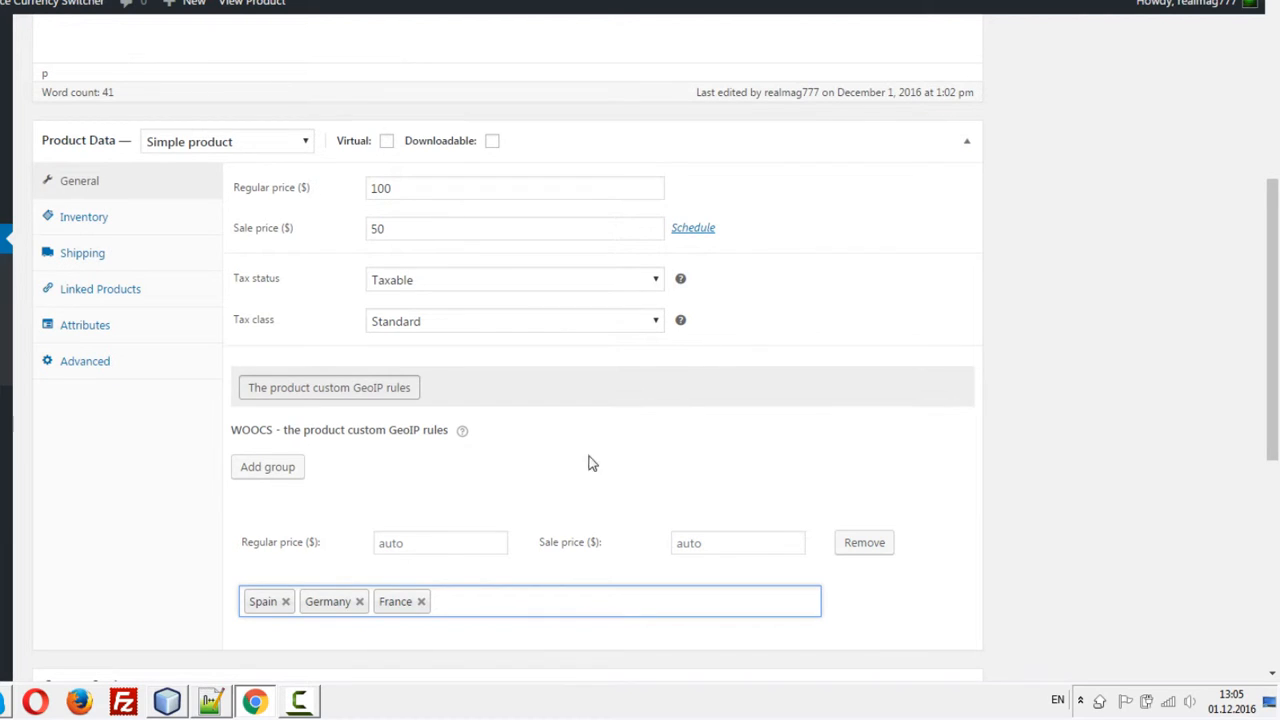
# Set the GeoIP group's regular price to 80
pyautogui.click(440, 542)
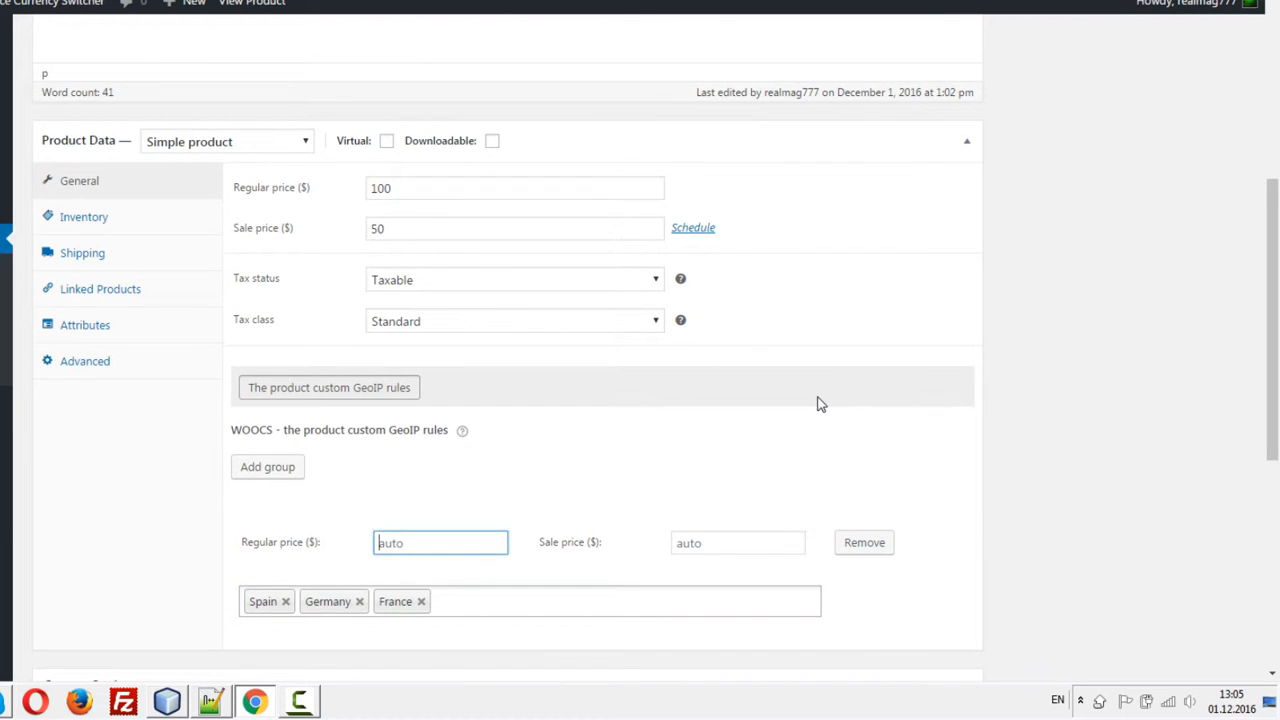
pyautogui.write('80')
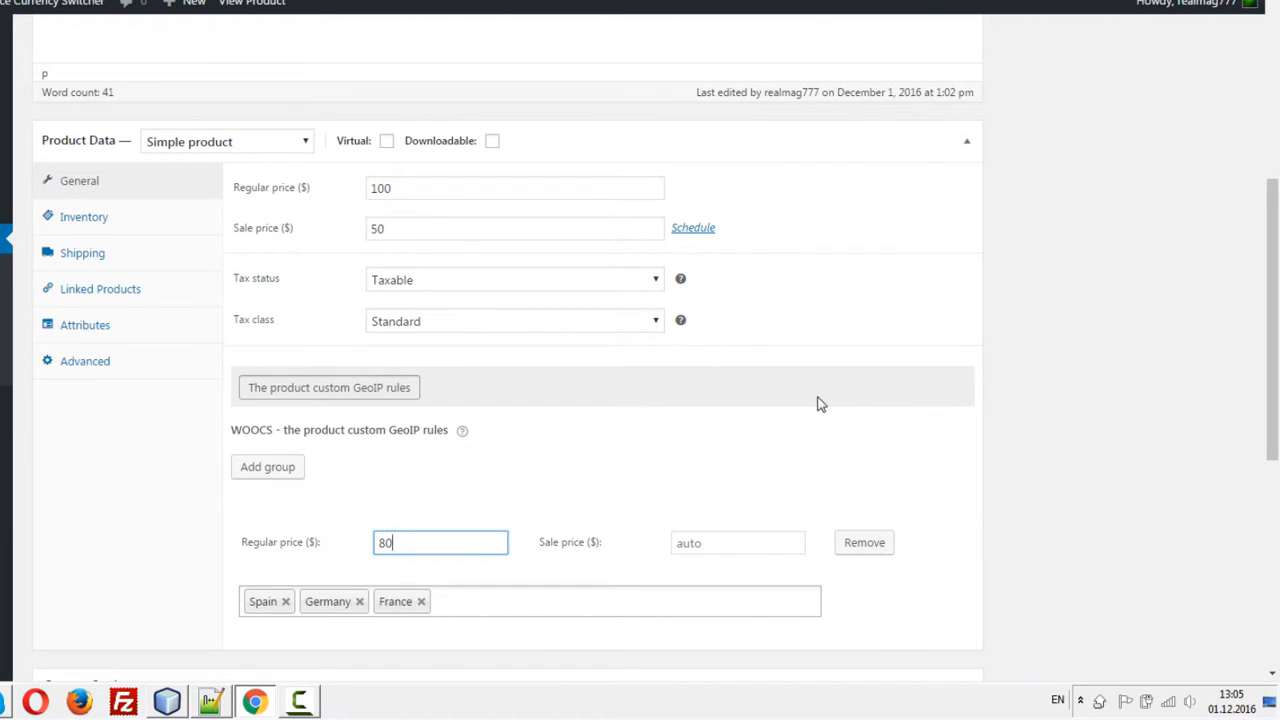
# Set the Spain/Germany/France GeoIP group's sale price to 60
pyautogui.click(736, 542)
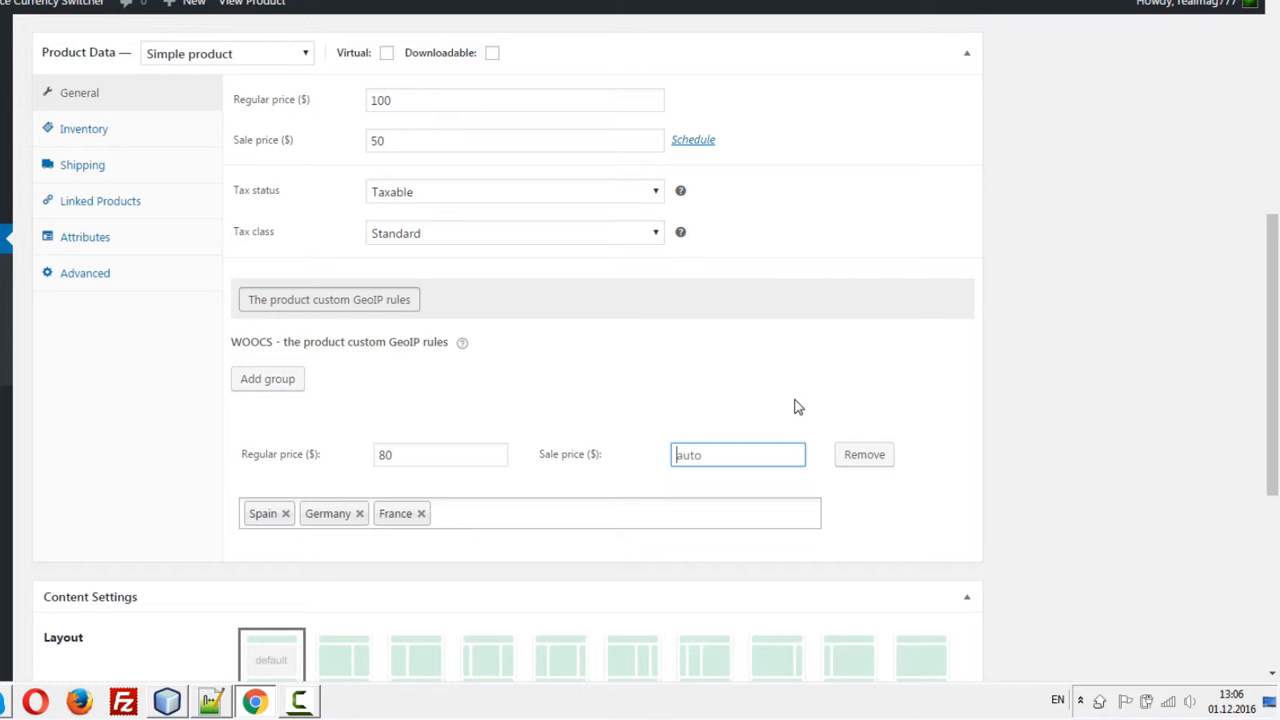
pyautogui.write('60')
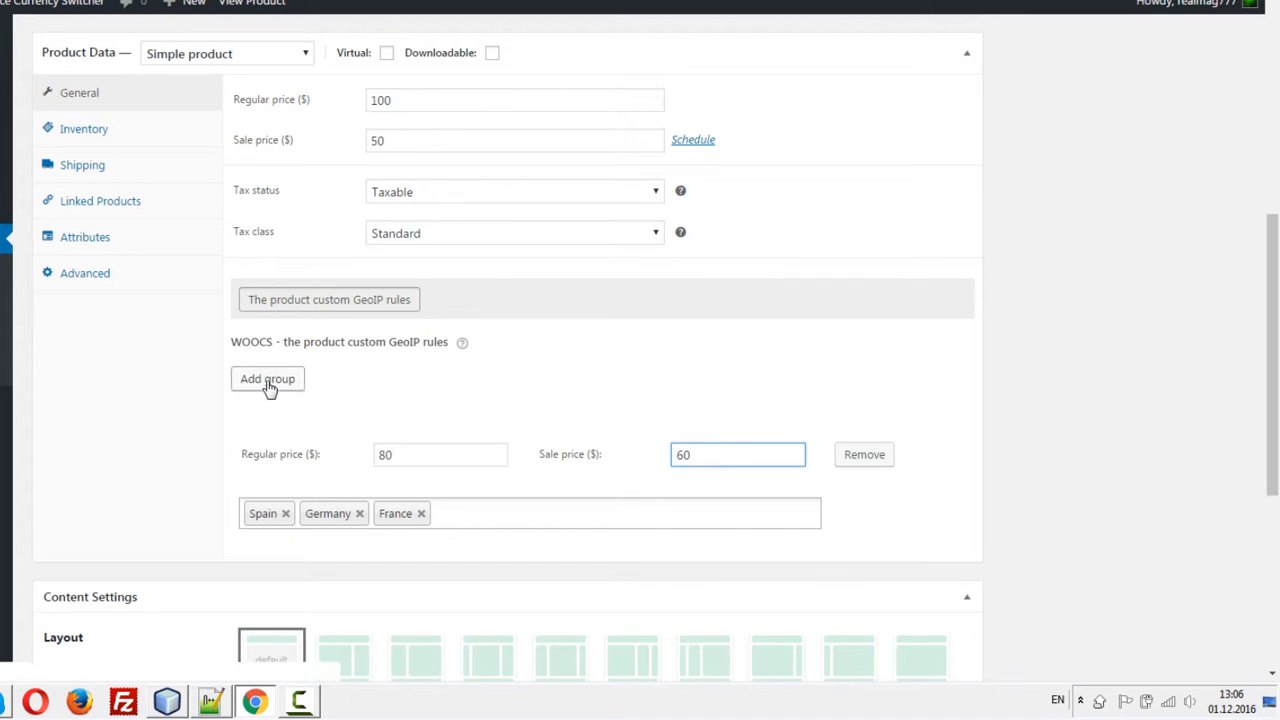
pyautogui.click(268, 378)
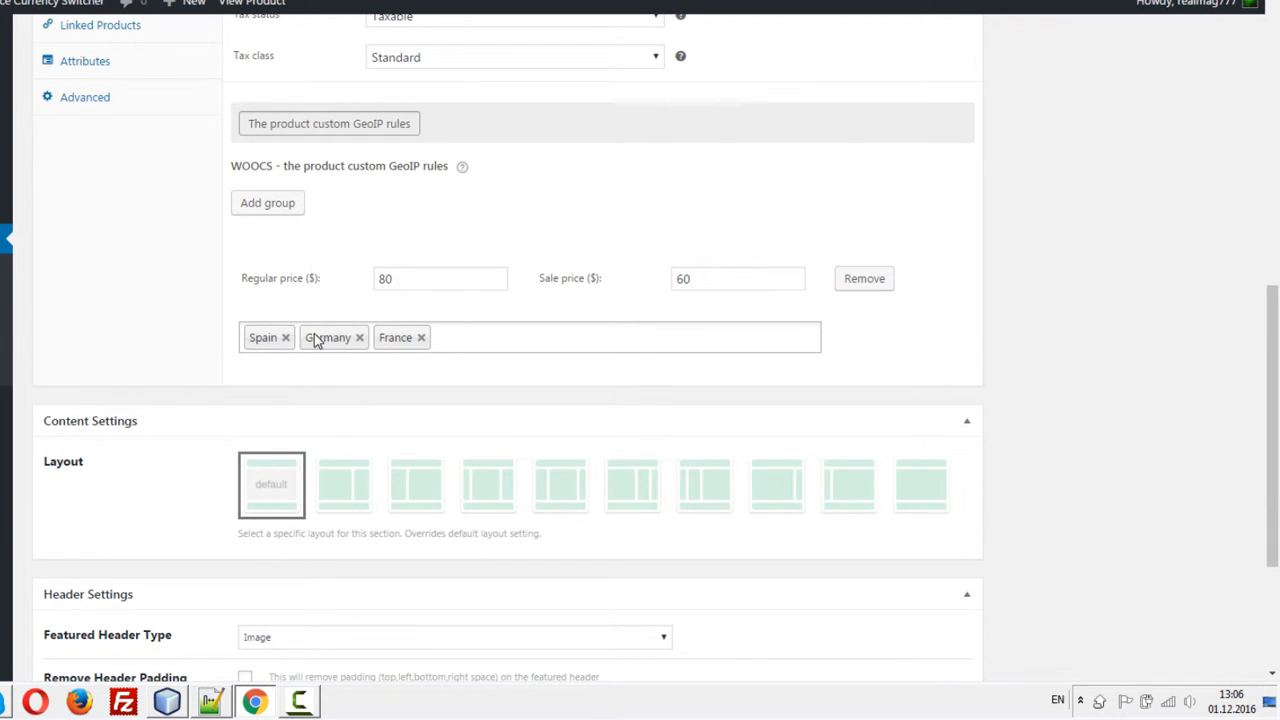
# Update the product, then remove Germany from the GeoIP group's countries
pyautogui.scroll(3)
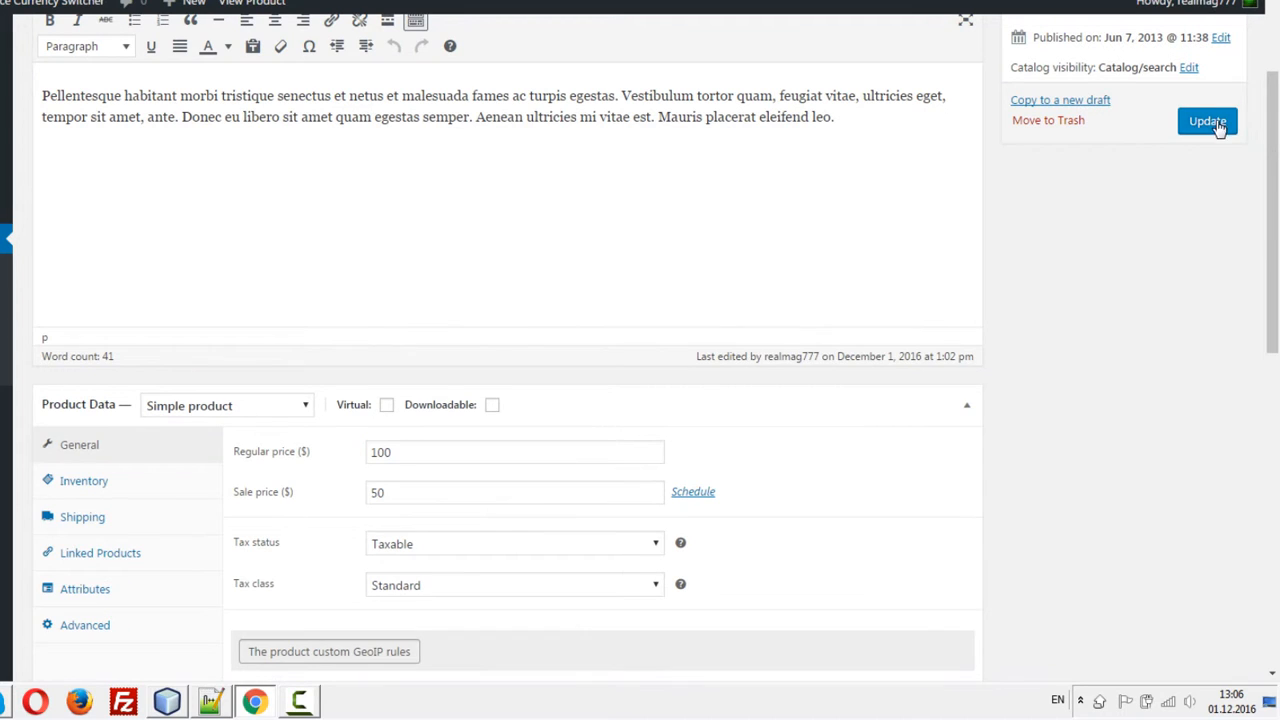
pyautogui.click(1208, 122)
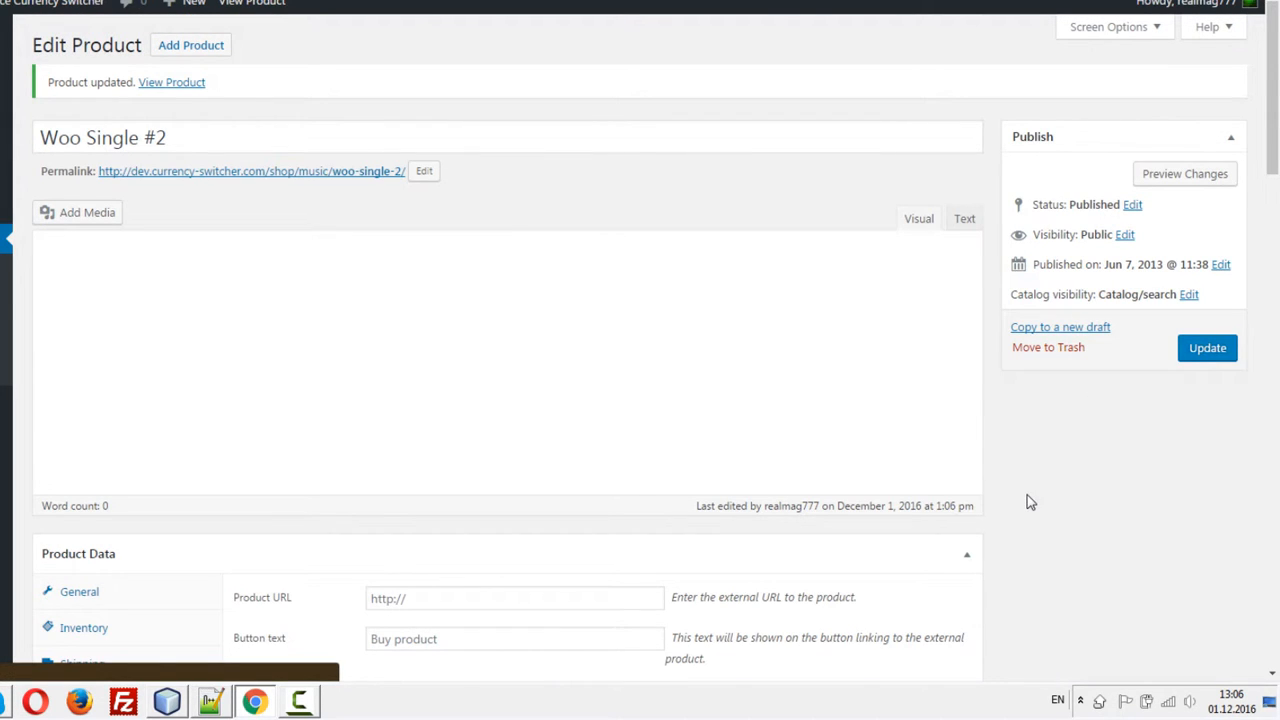
pyautogui.scroll(-3)
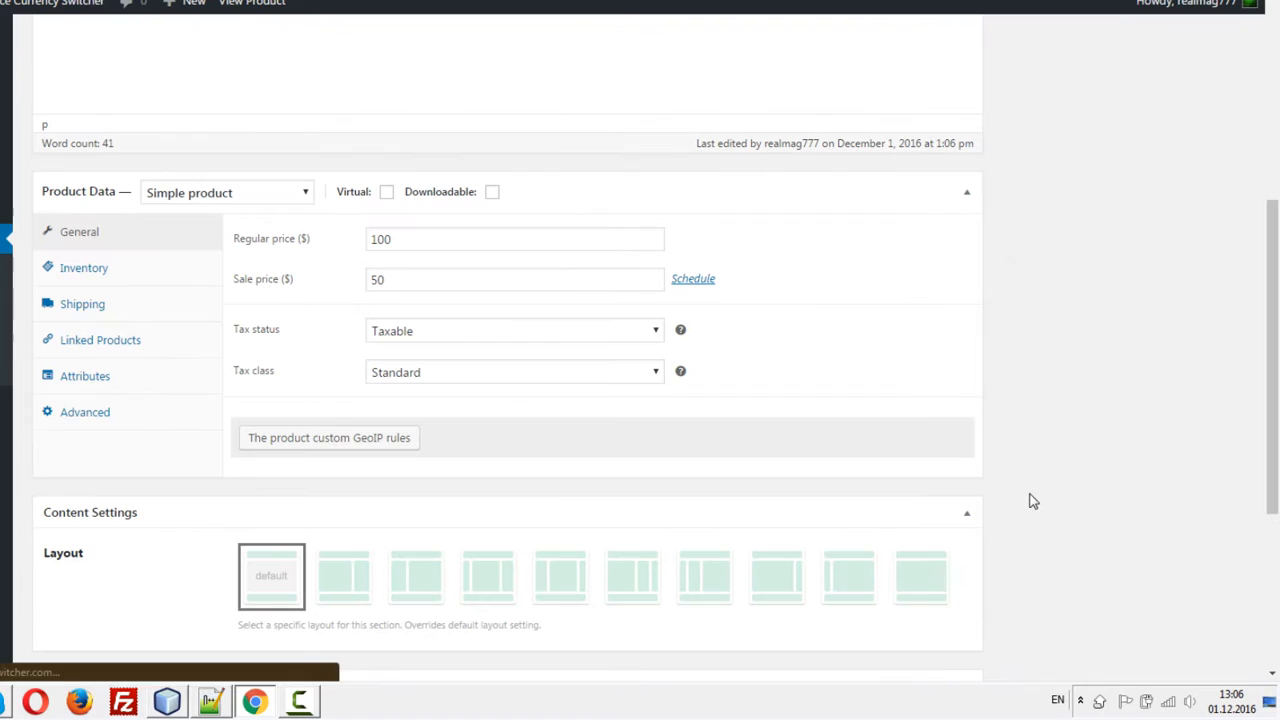
pyautogui.click(328, 436)
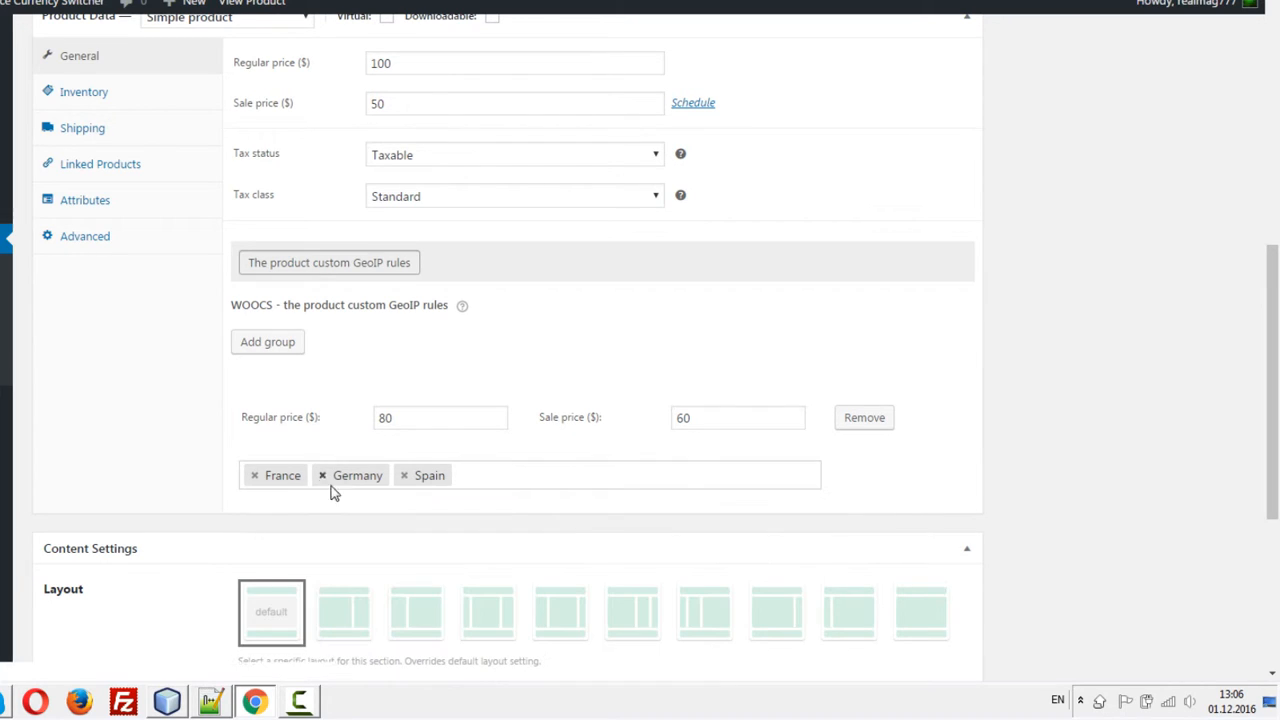
pyautogui.click(322, 476)
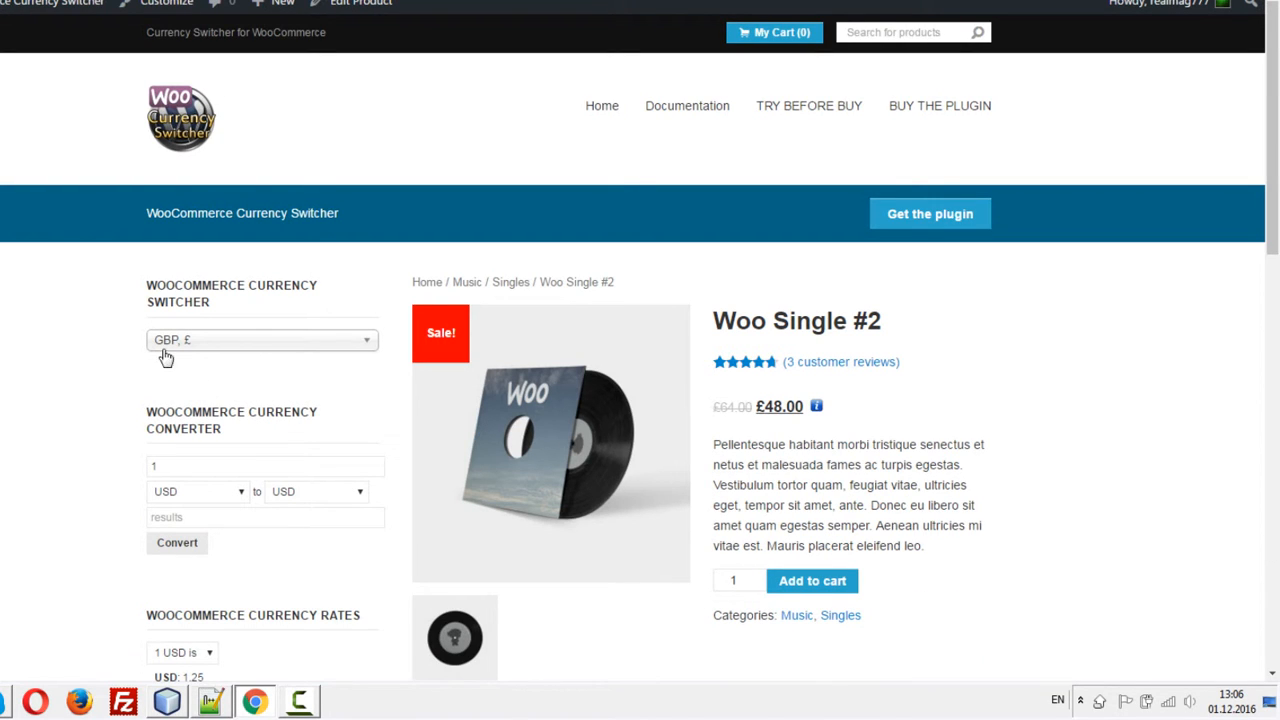
# Switch the storefront currency, add Woo Single #2 to the cart and confirm the 60.00$ line total
pyautogui.click(262, 340)
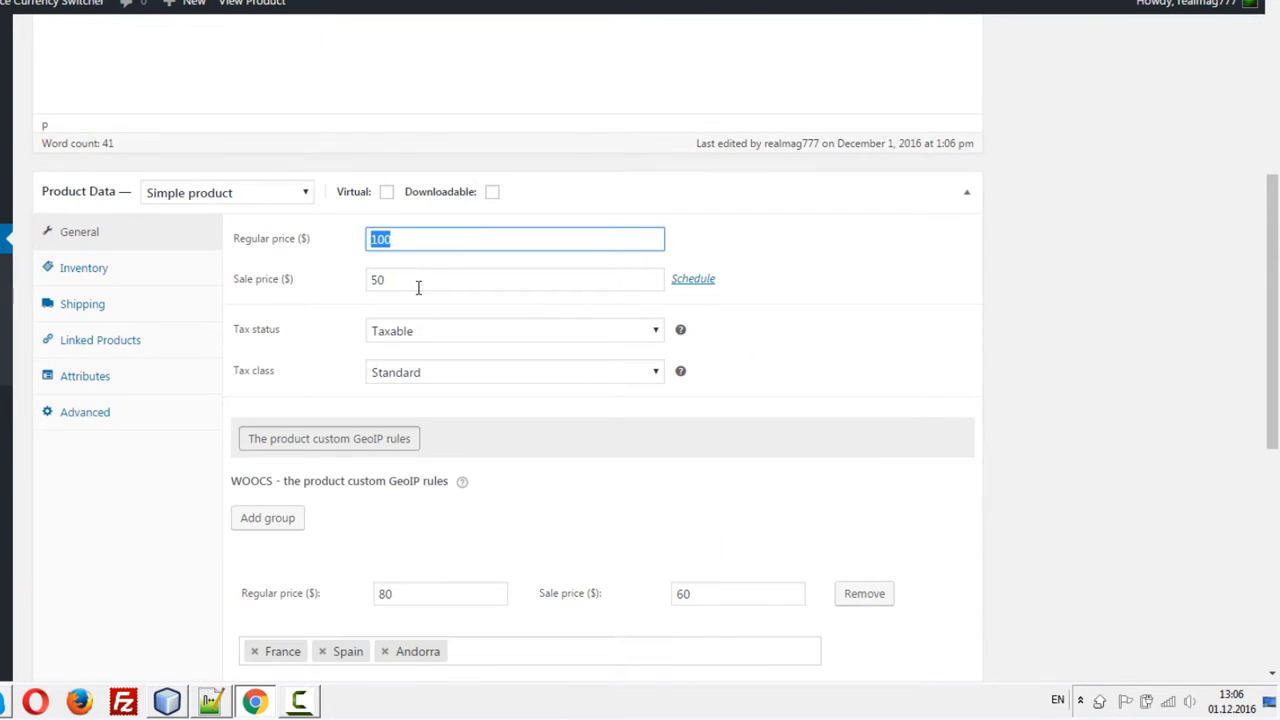
pyautogui.scroll(-3)
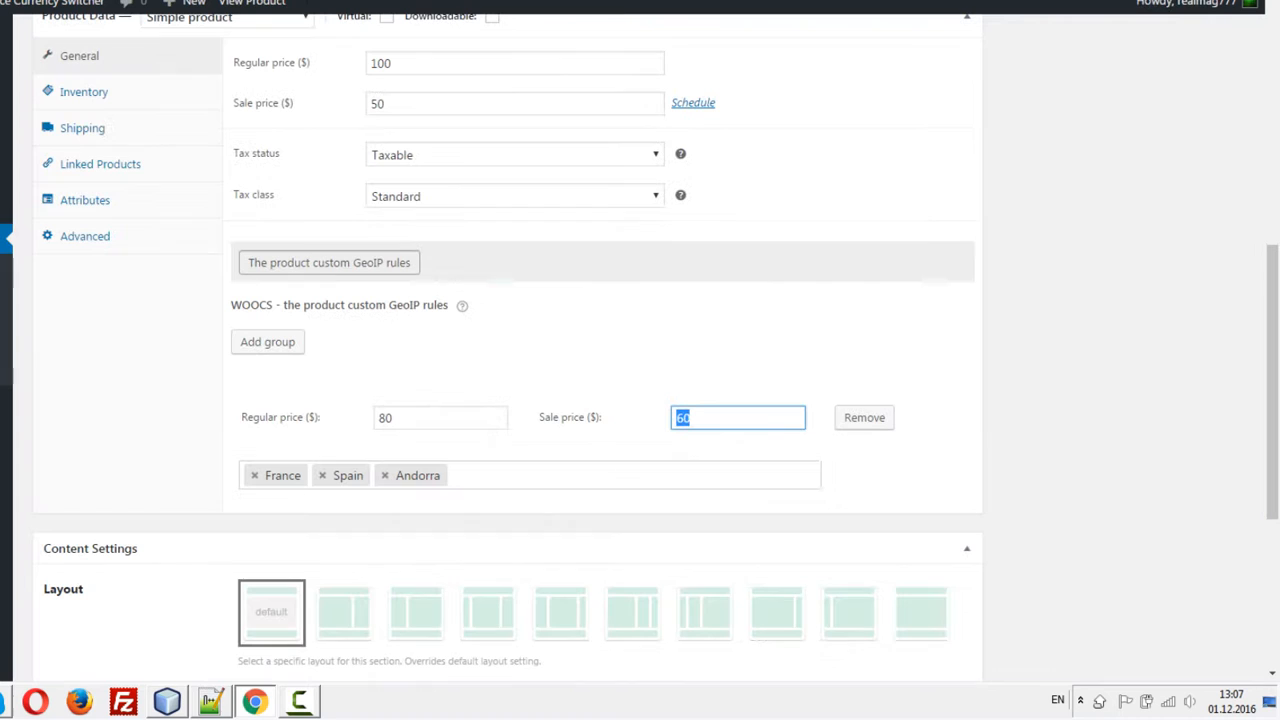
pyautogui.moveTo(324, 512)
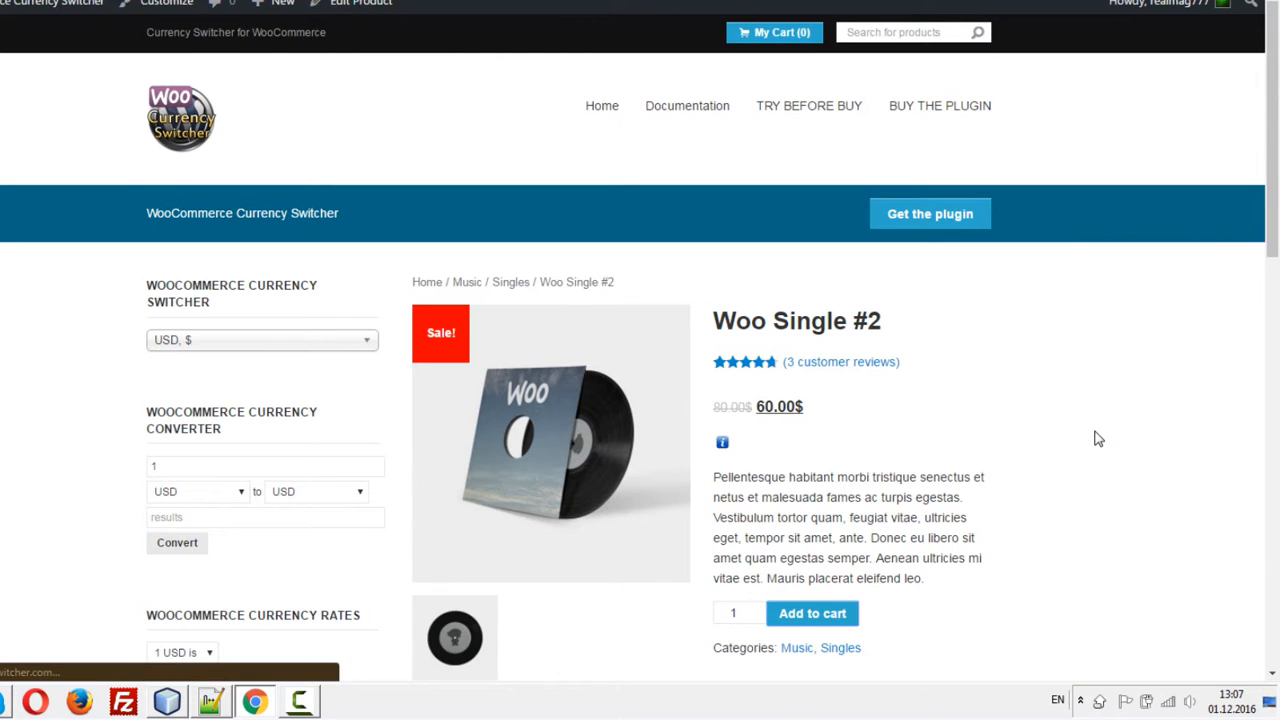
pyautogui.click(812, 612)
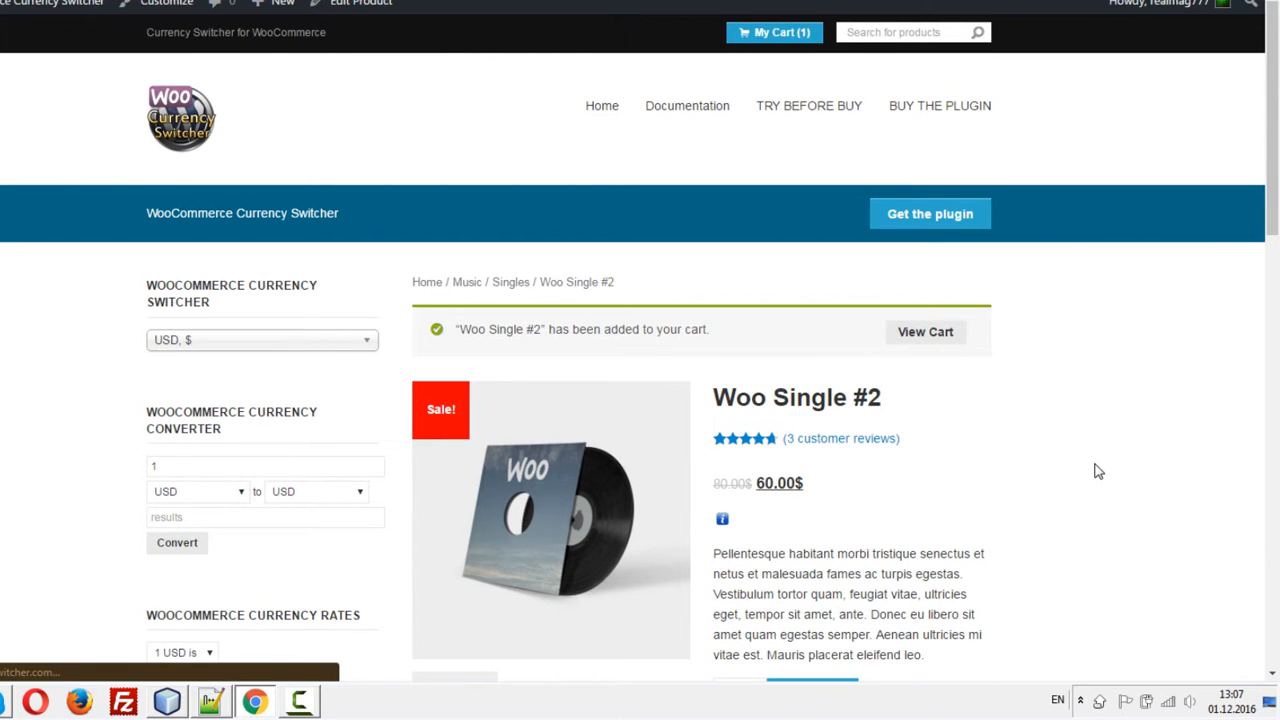
pyautogui.click(924, 332)
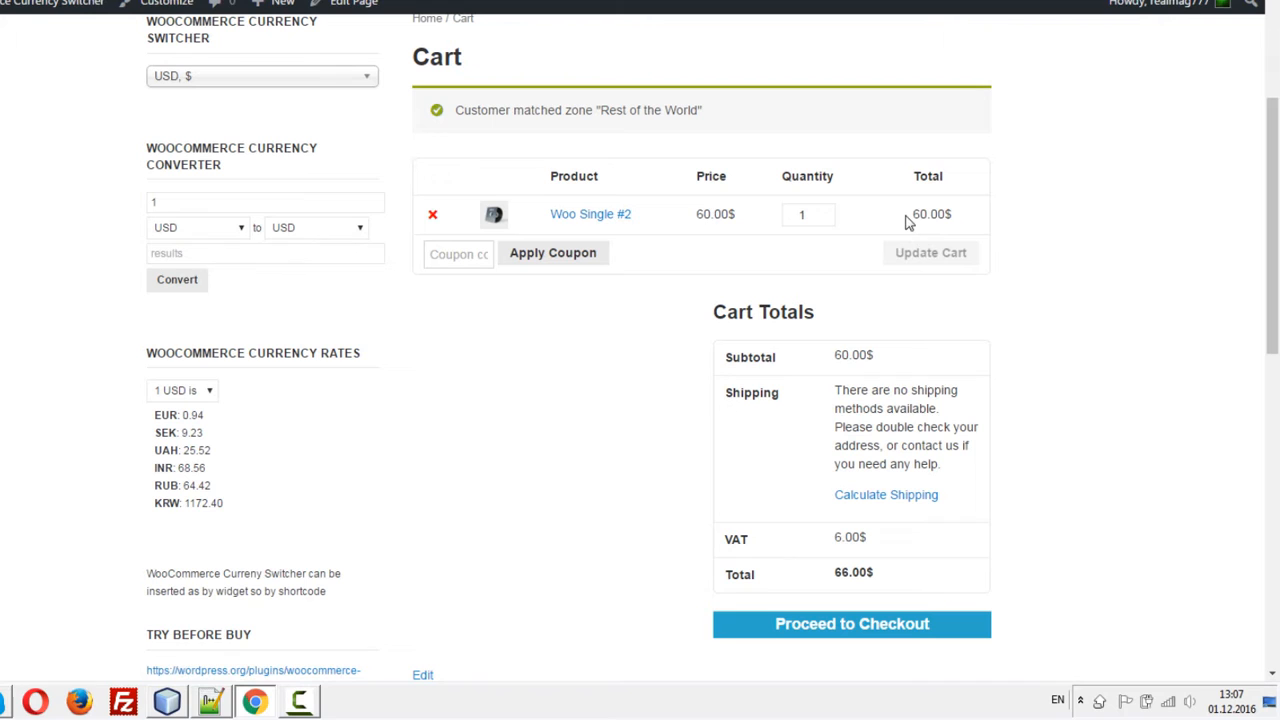
pyautogui.doubleClick(932, 214)
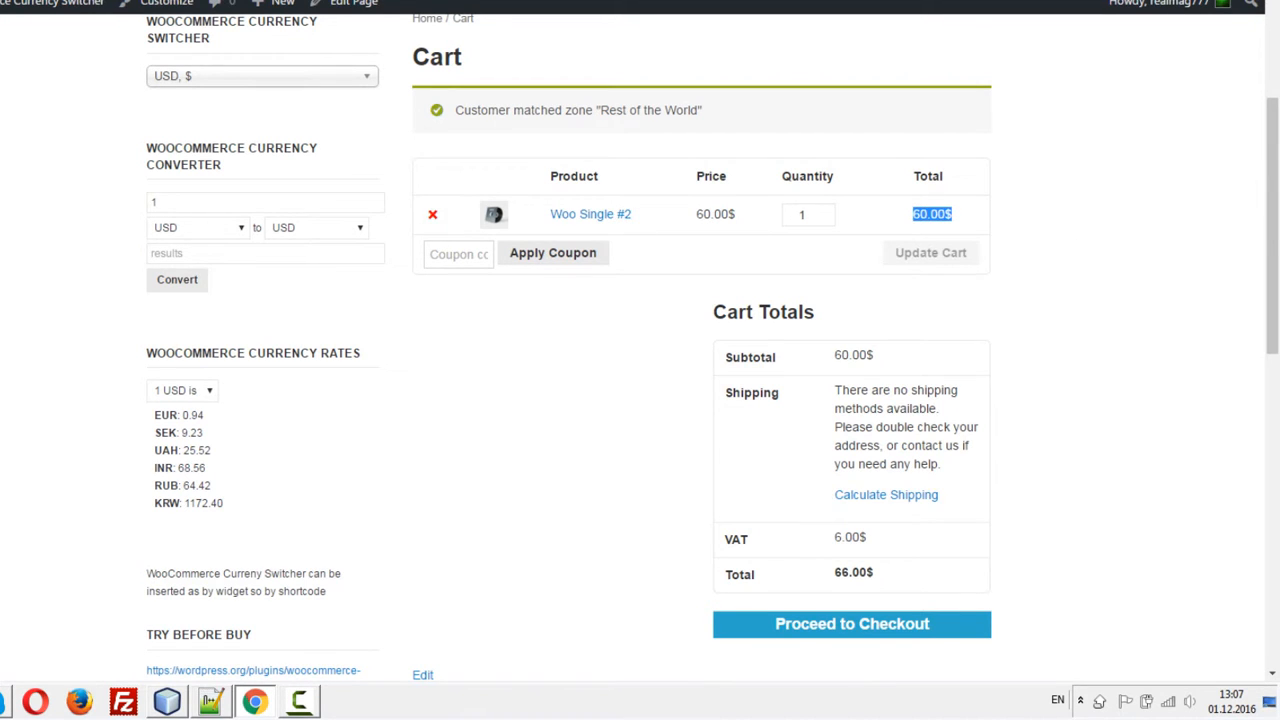
# Check out and place order 1155 with cash on delivery, totalling 77.00$
pyautogui.click(852, 624)
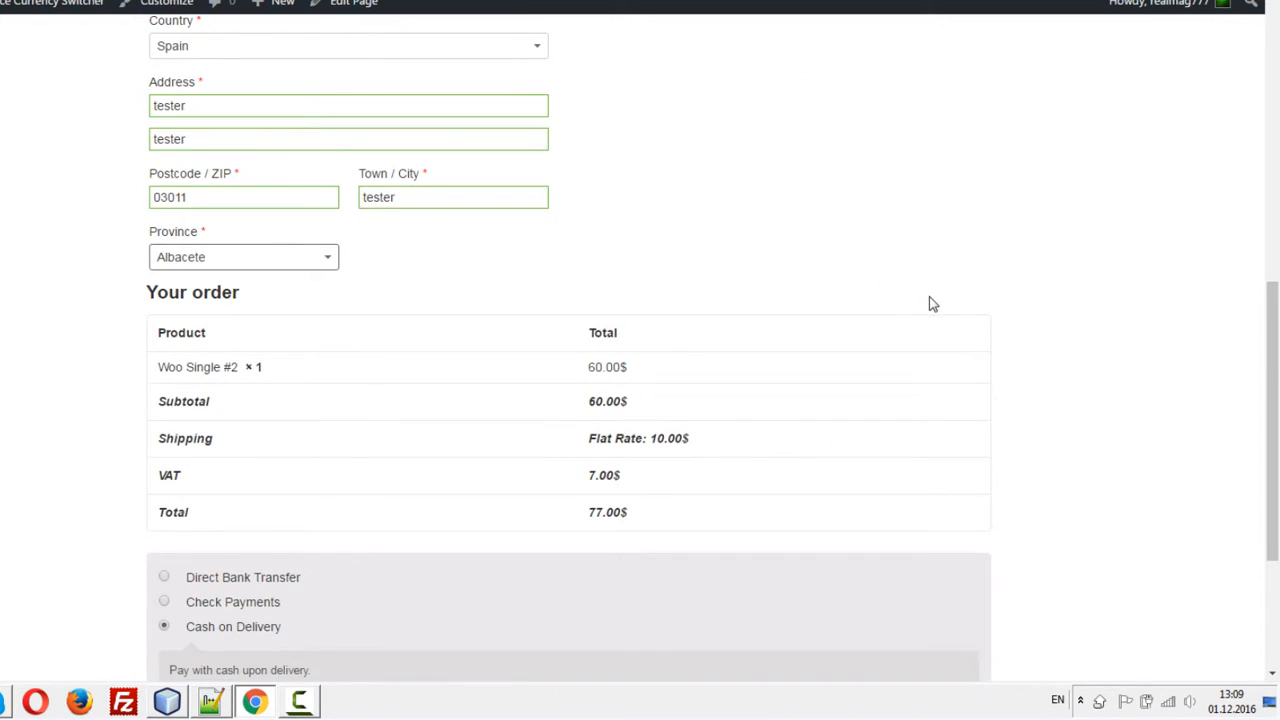
pyautogui.scroll(-3)
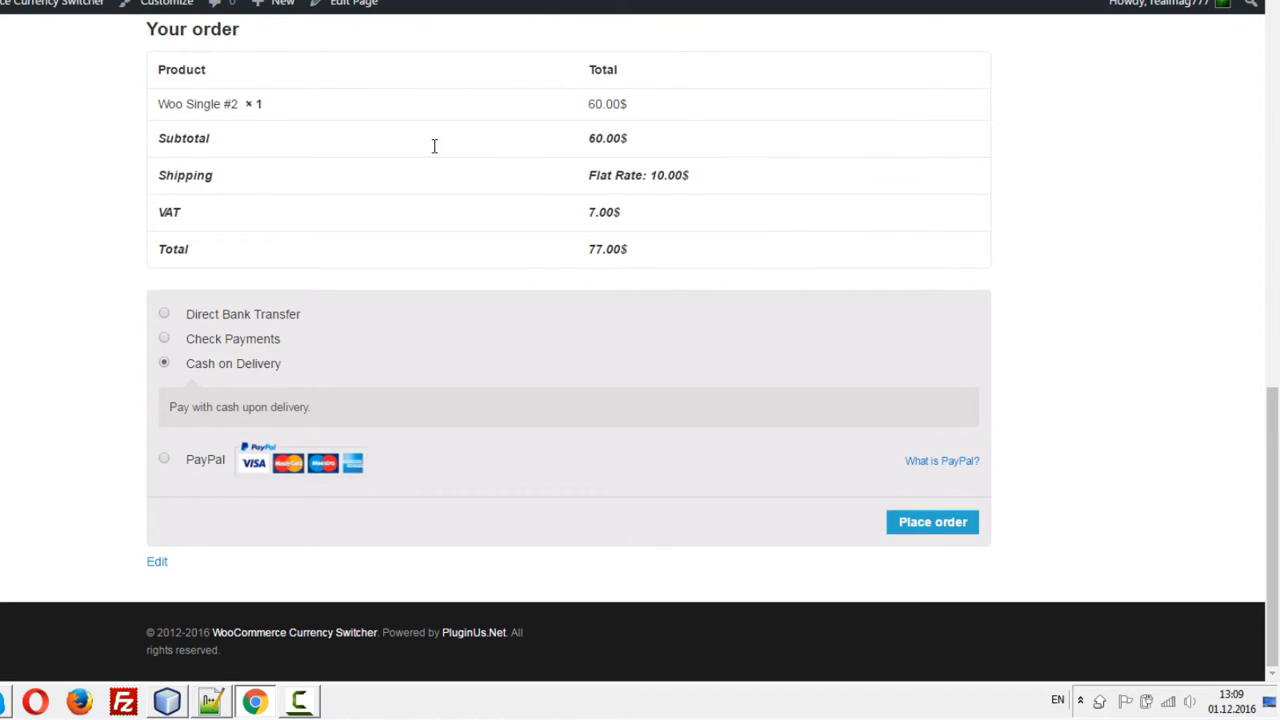
pyautogui.click(932, 520)
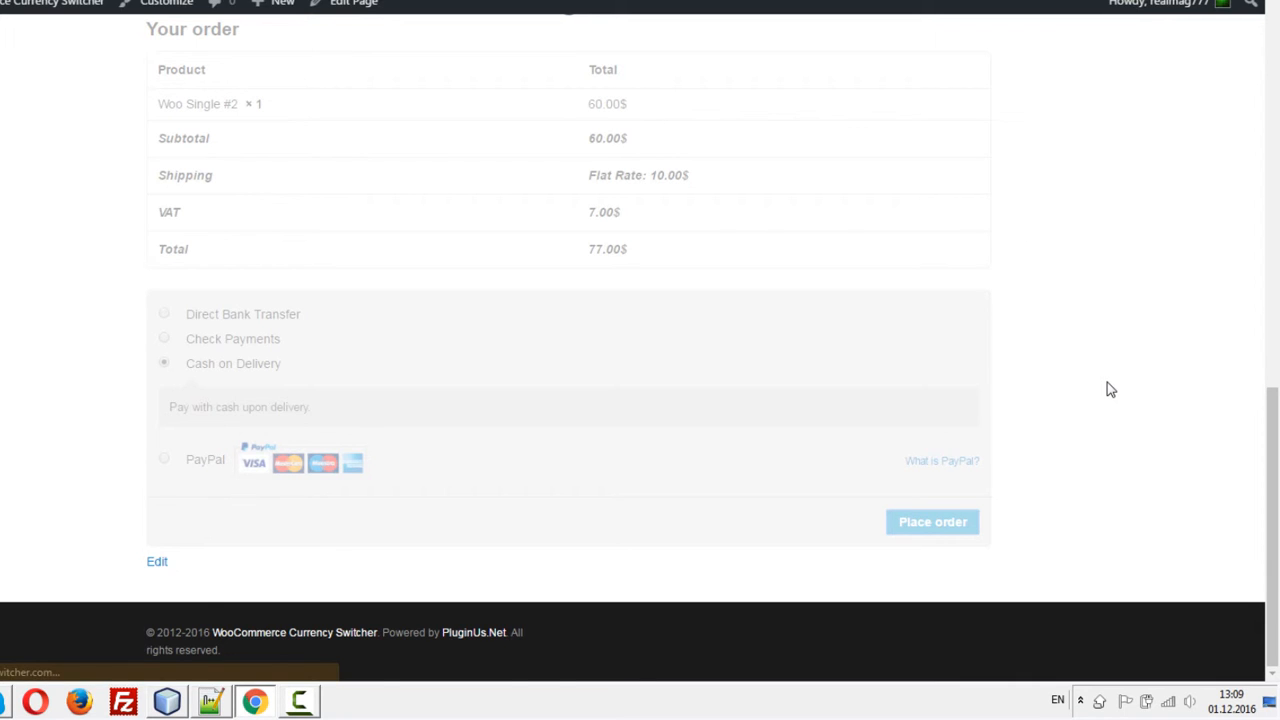
pyautogui.click(932, 520)
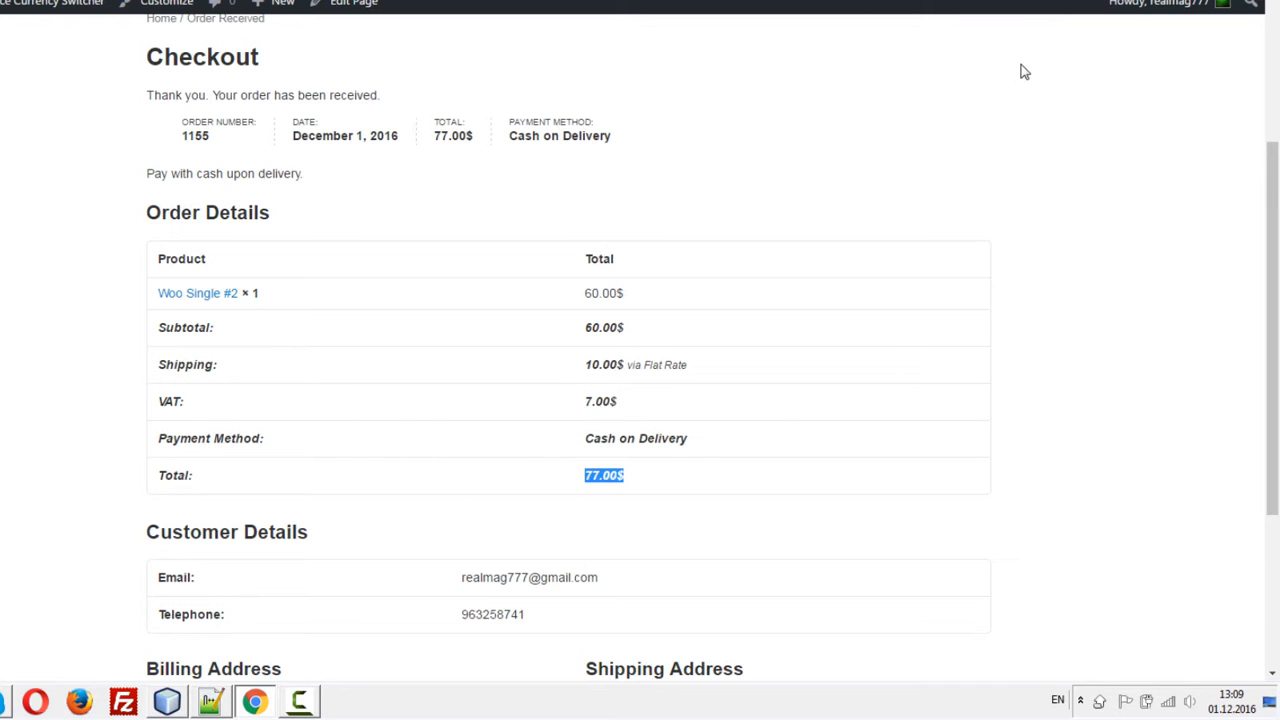
pyautogui.moveTo(1018, 252)
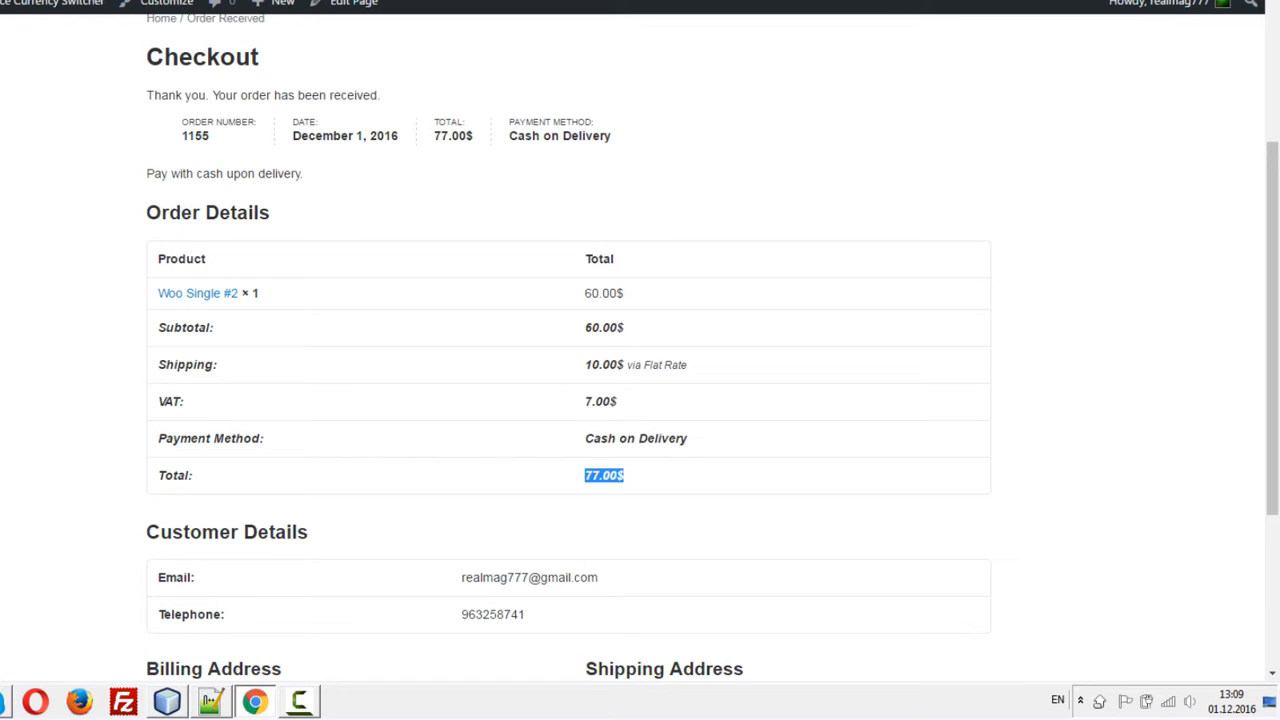
pyautogui.moveTo(1080, 304)
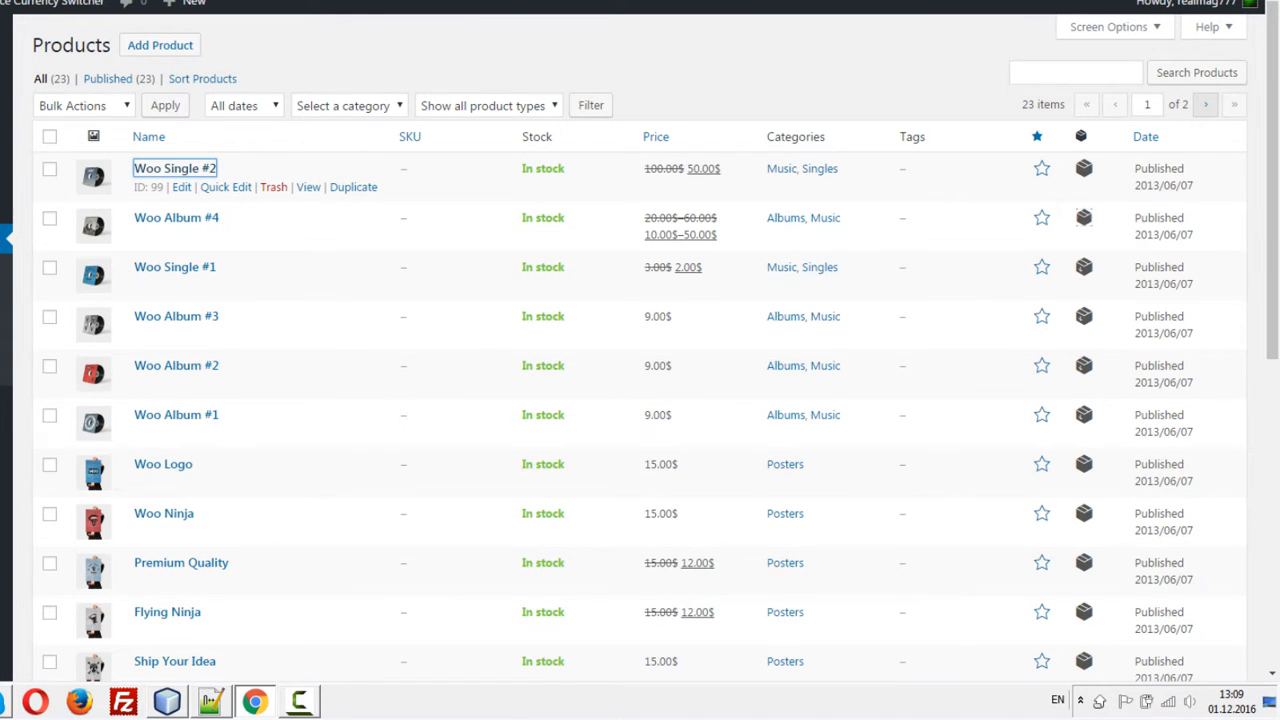
# Set 'Is multiple allowed' to Yes in the switcher's Advanced settings and save
pyautogui.click(180, 188)
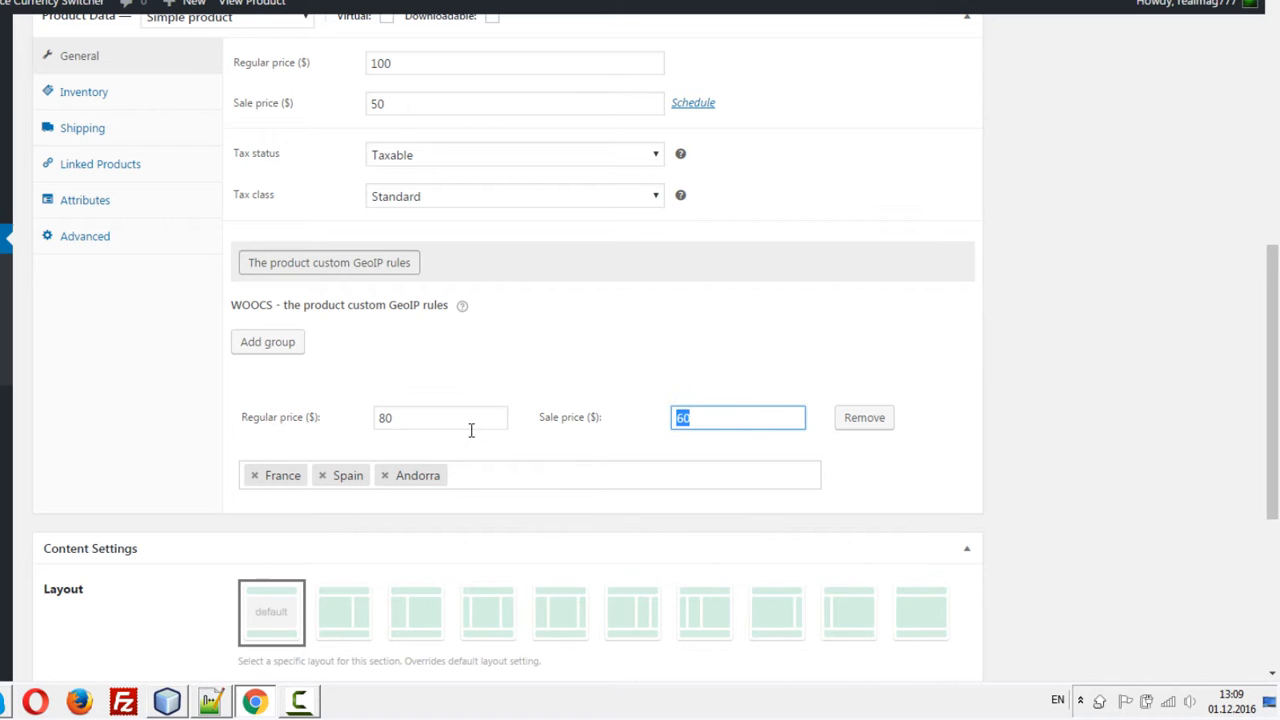
pyautogui.moveTo(988, 348)
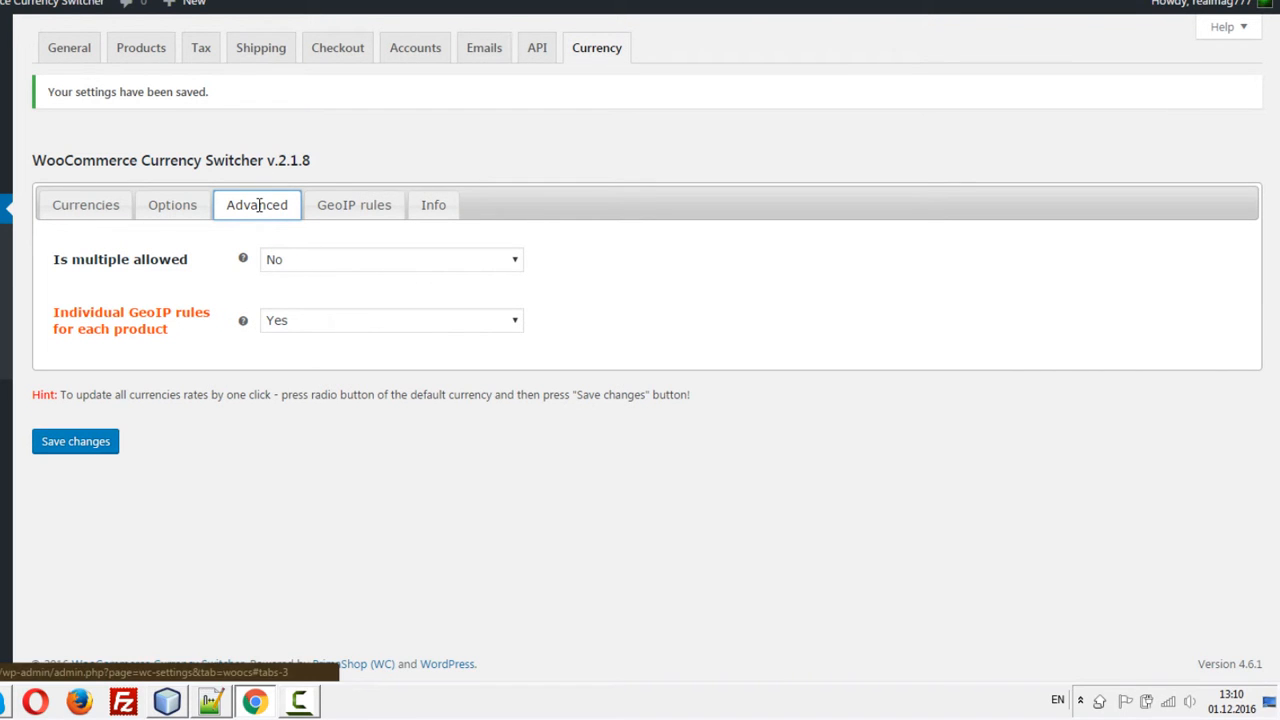
pyautogui.click(390, 260)
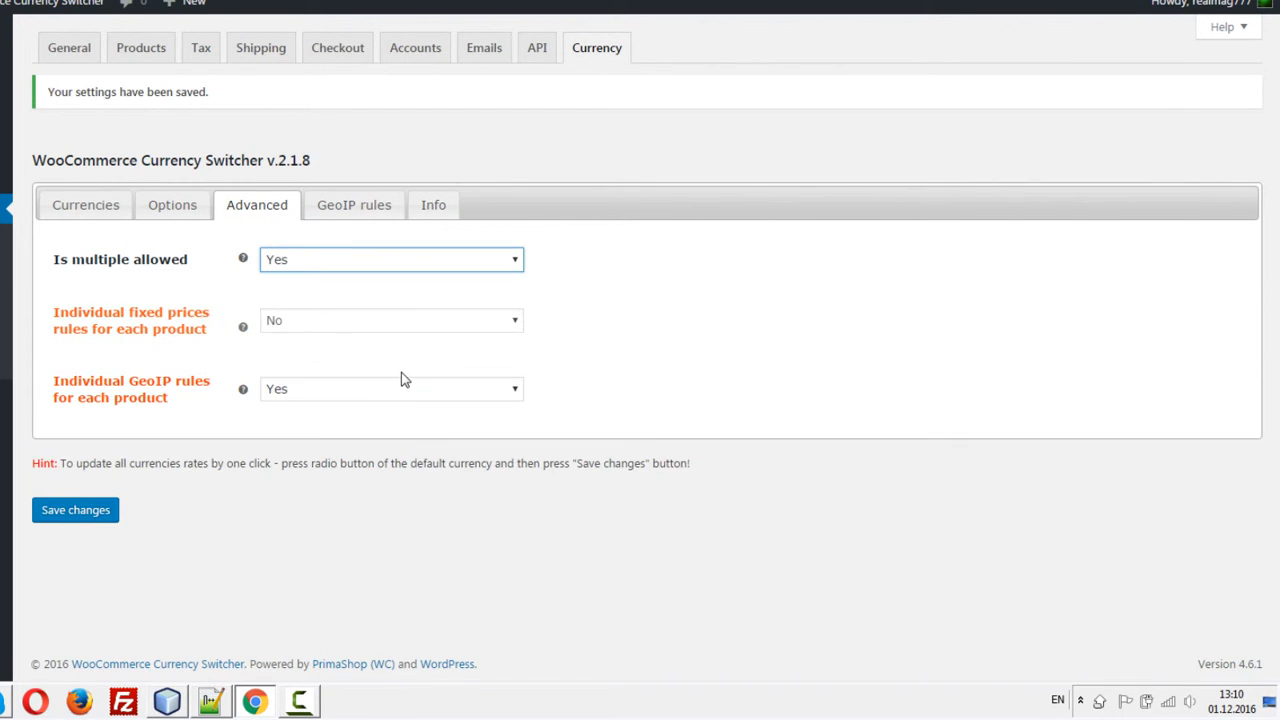
pyautogui.moveTo(64, 374)
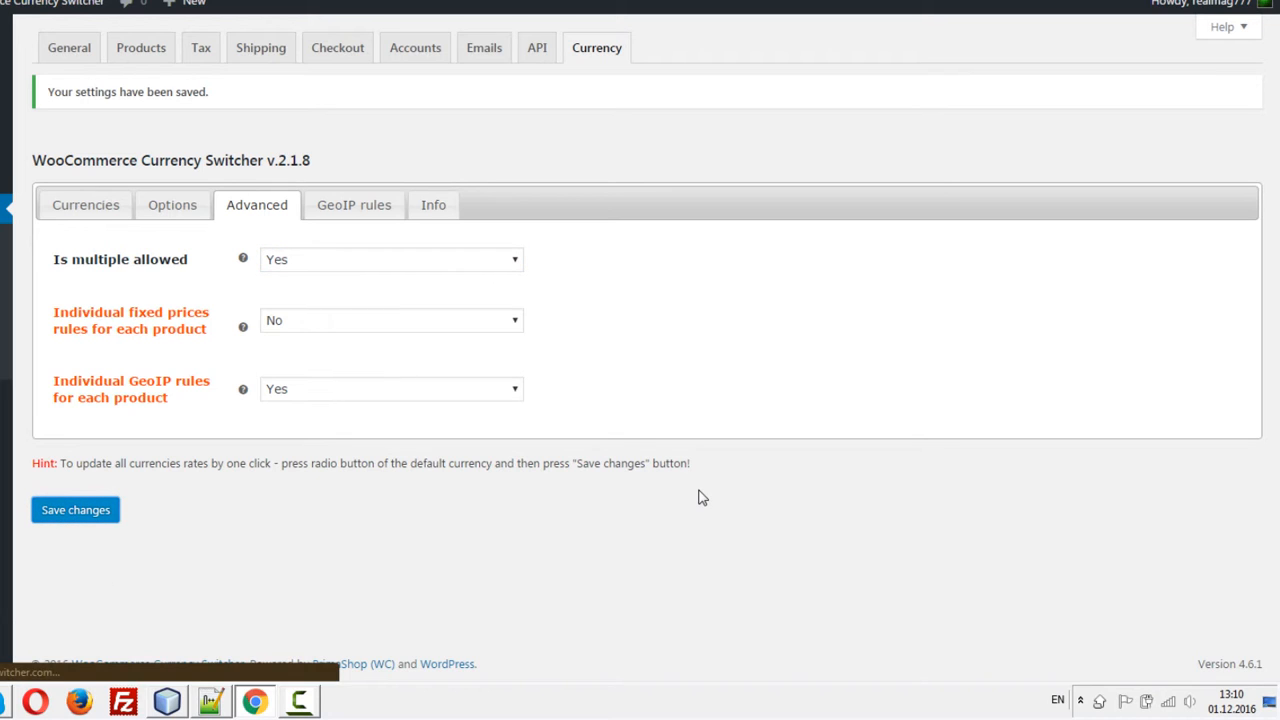
pyautogui.click(76, 510)
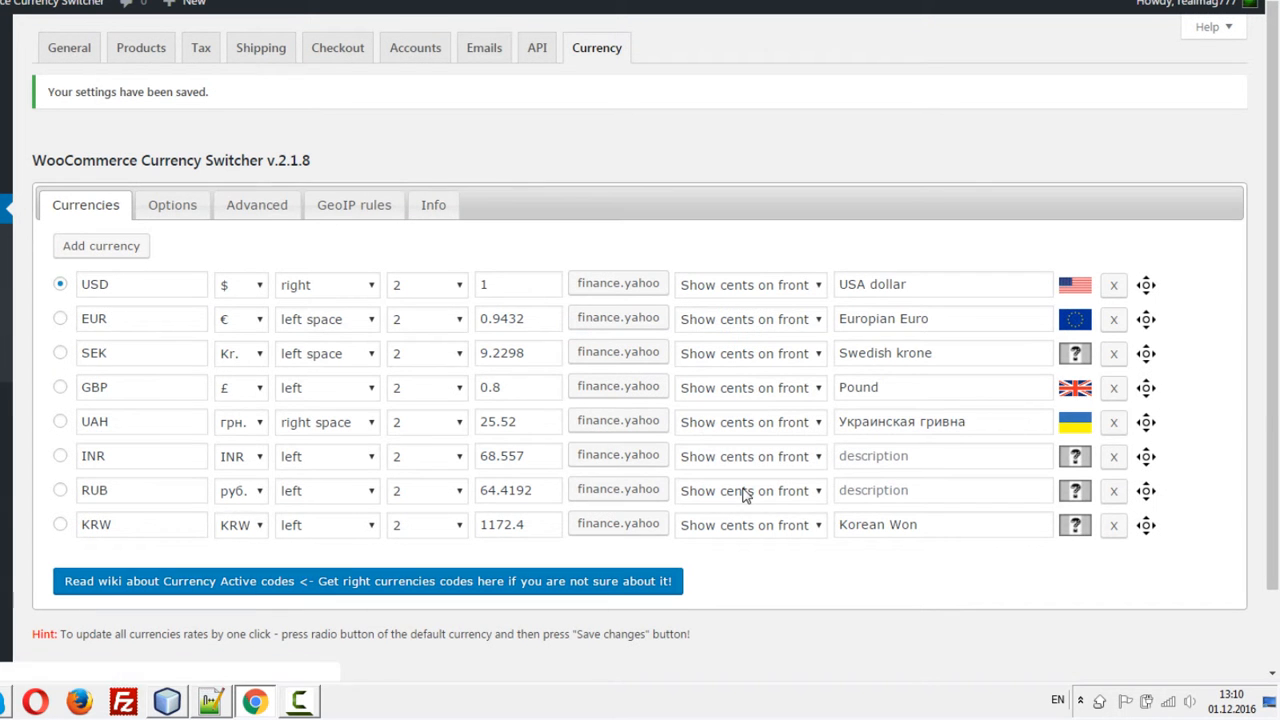
# Re-save the switcher settings and return to the Woo Single #2 product page showing 60.00$
pyautogui.click(256, 204)
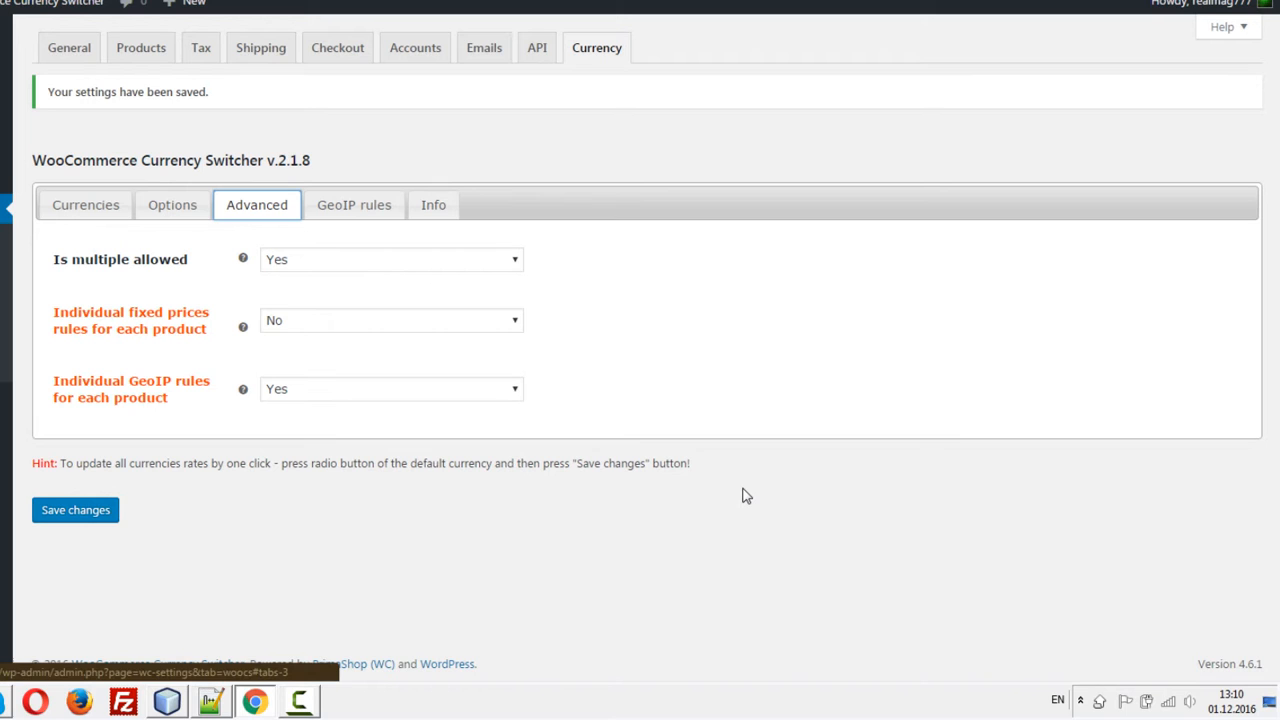
pyautogui.click(84, 204)
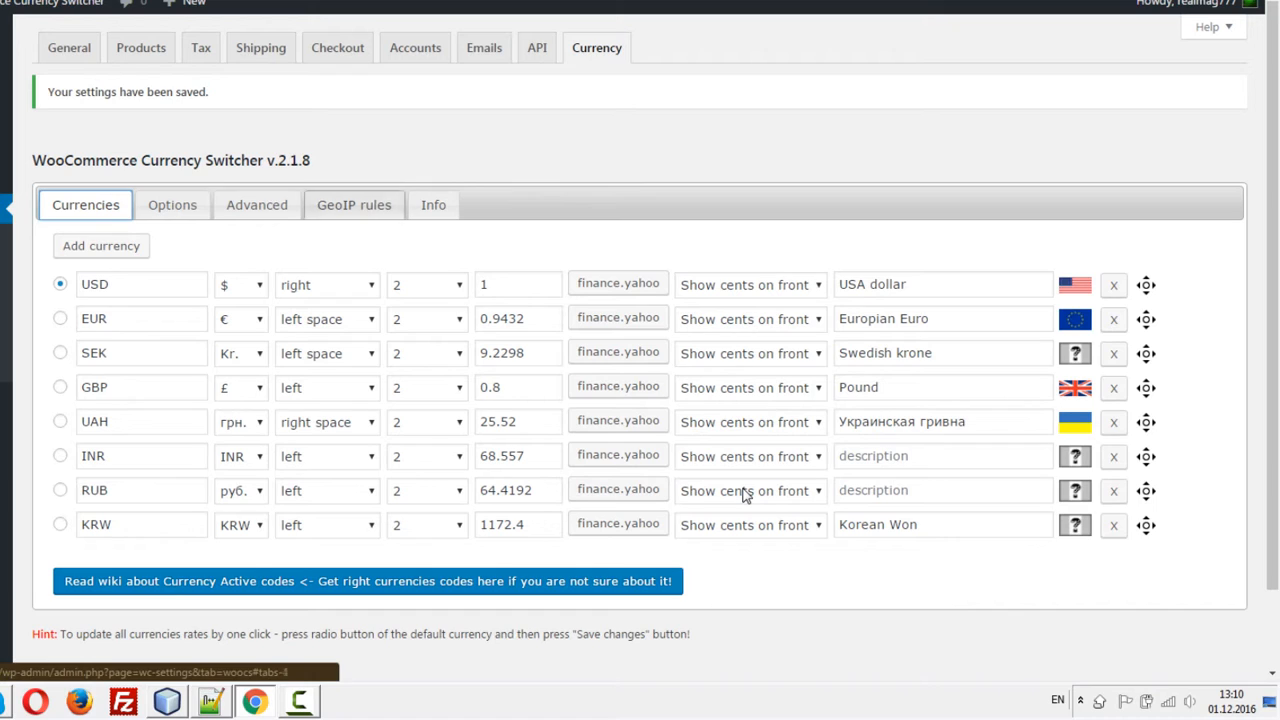
pyautogui.click(256, 204)
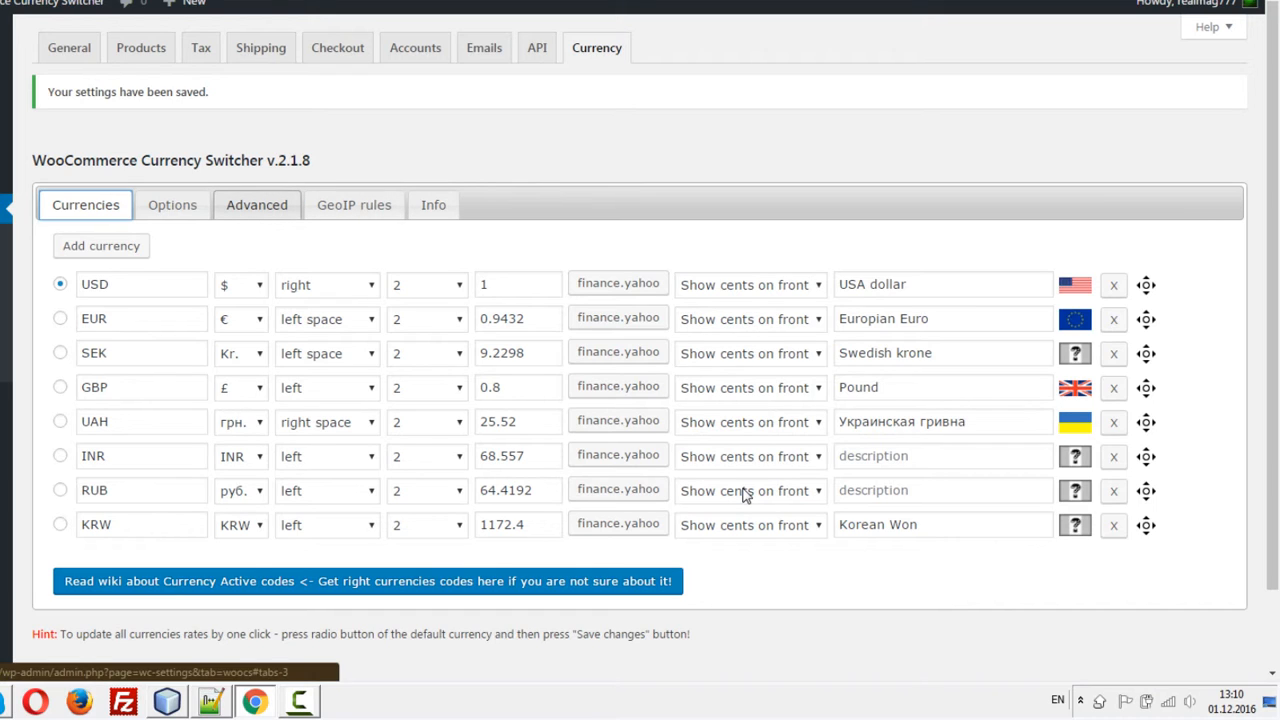
pyautogui.click(256, 204)
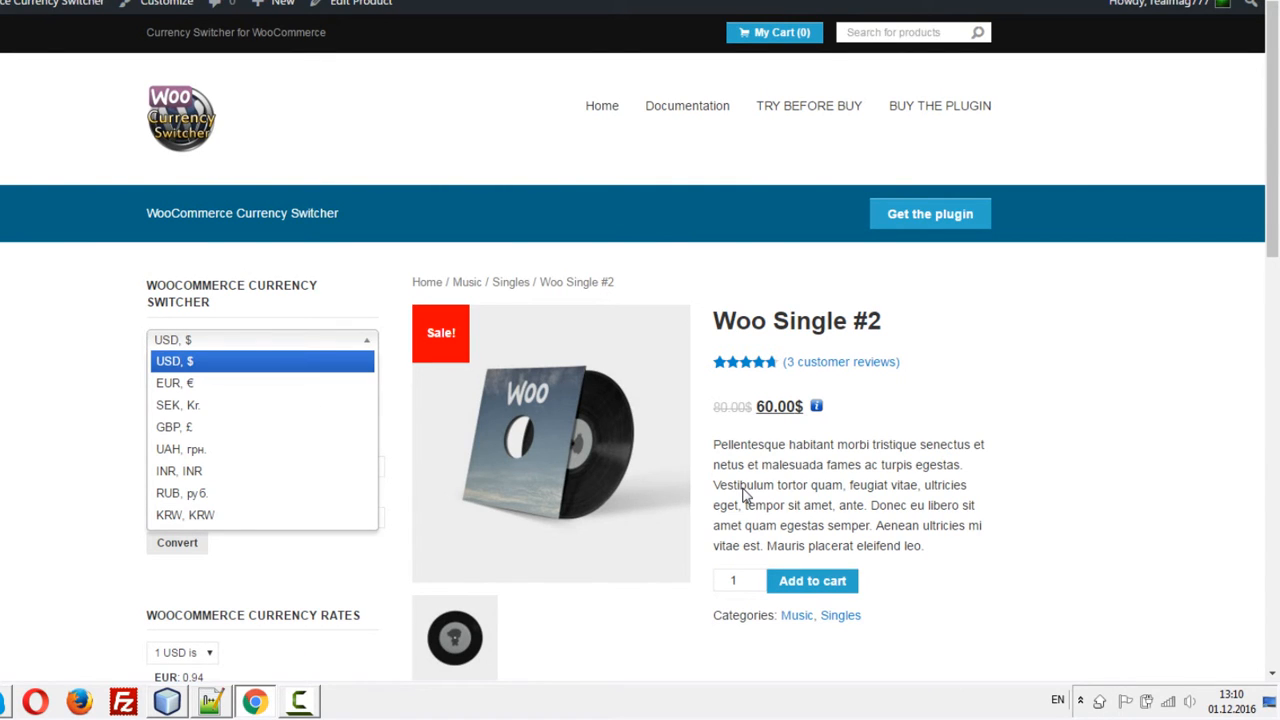
# Switch the storefront to GBP, review the currency rates, and view Woo Single #2 at £48.00
pyautogui.click(174, 428)
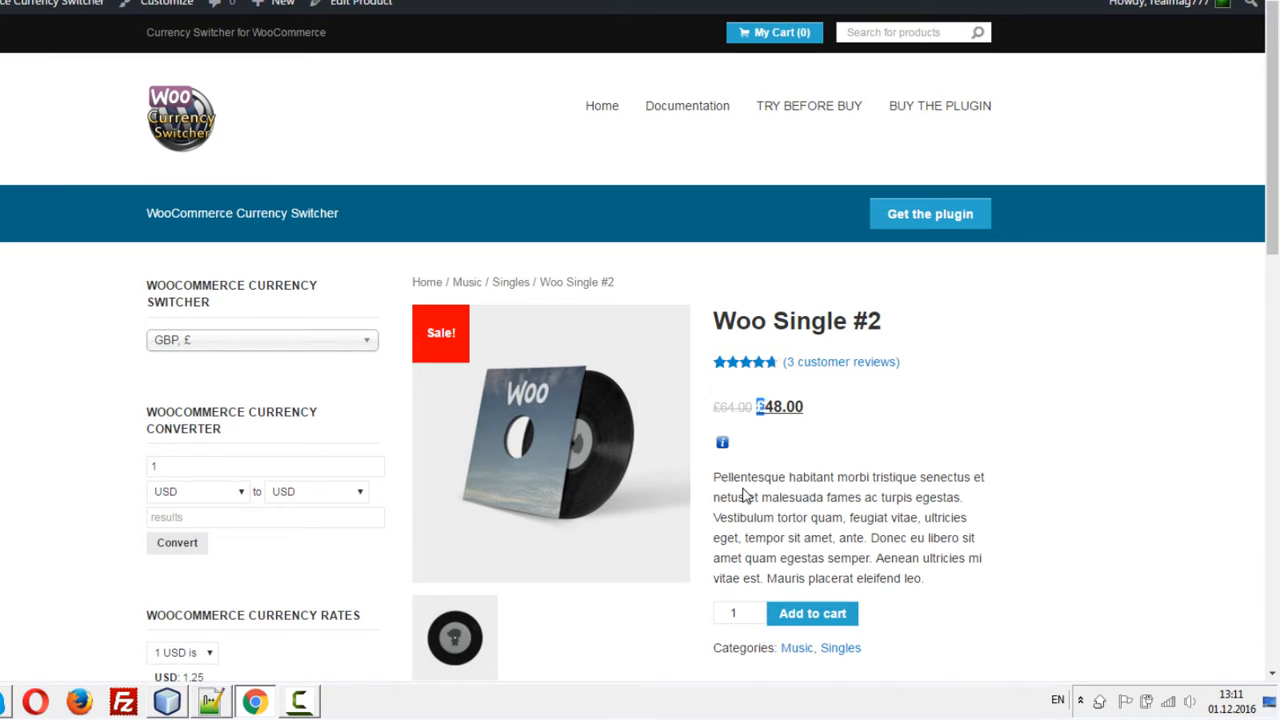
pyautogui.doubleClick(780, 406)
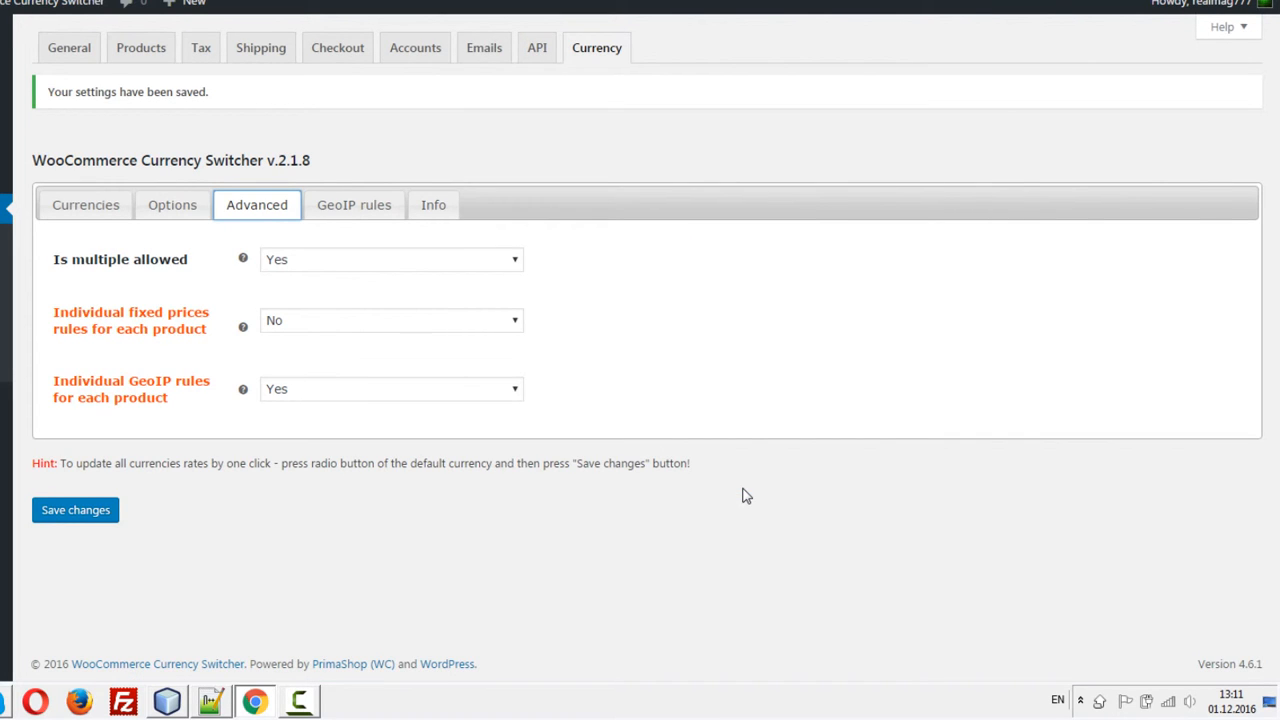
pyautogui.click(84, 204)
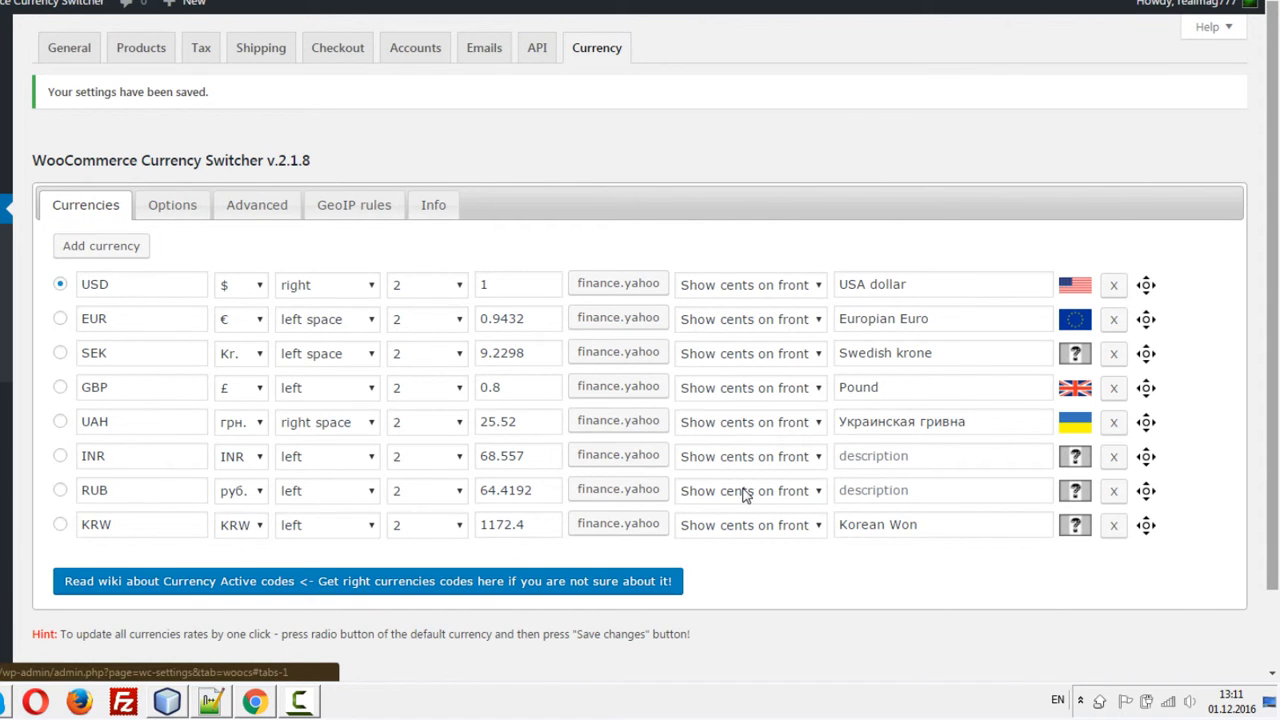
pyautogui.click(342, 700)
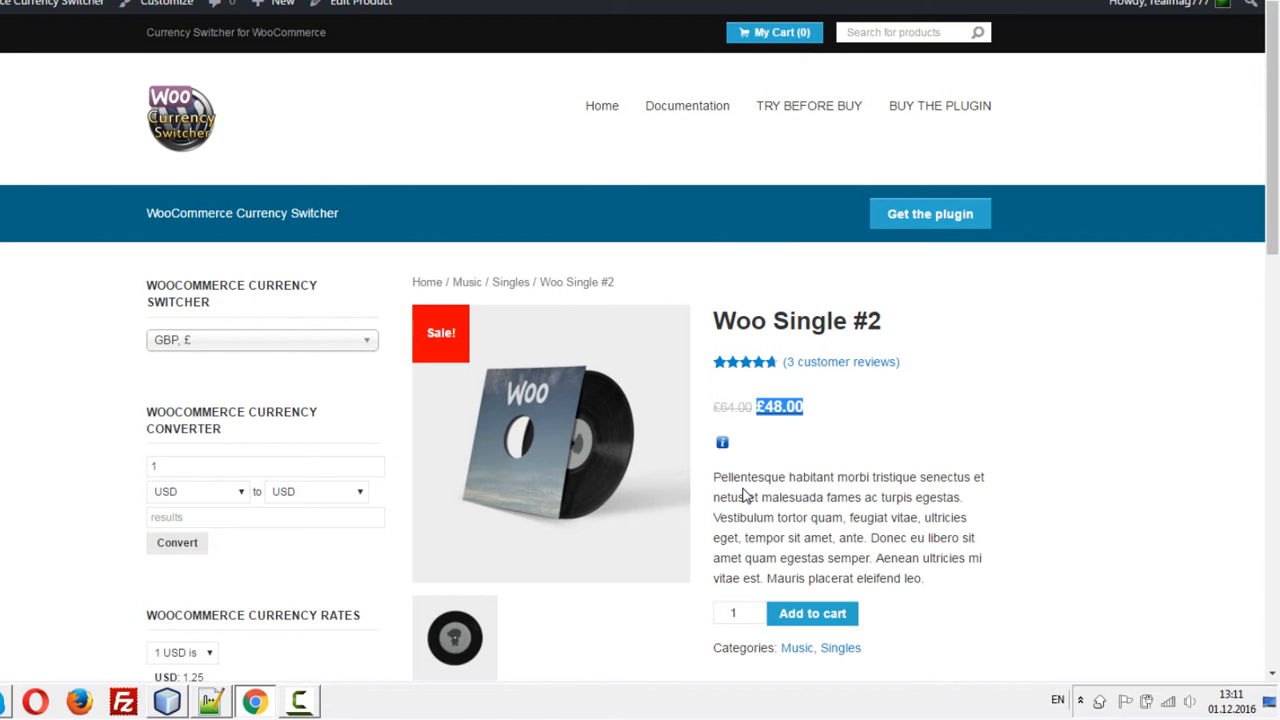
# Add Woo Single #2 to the cart in GBP and confirm the £48.00 subtotal
pyautogui.scroll(-3)
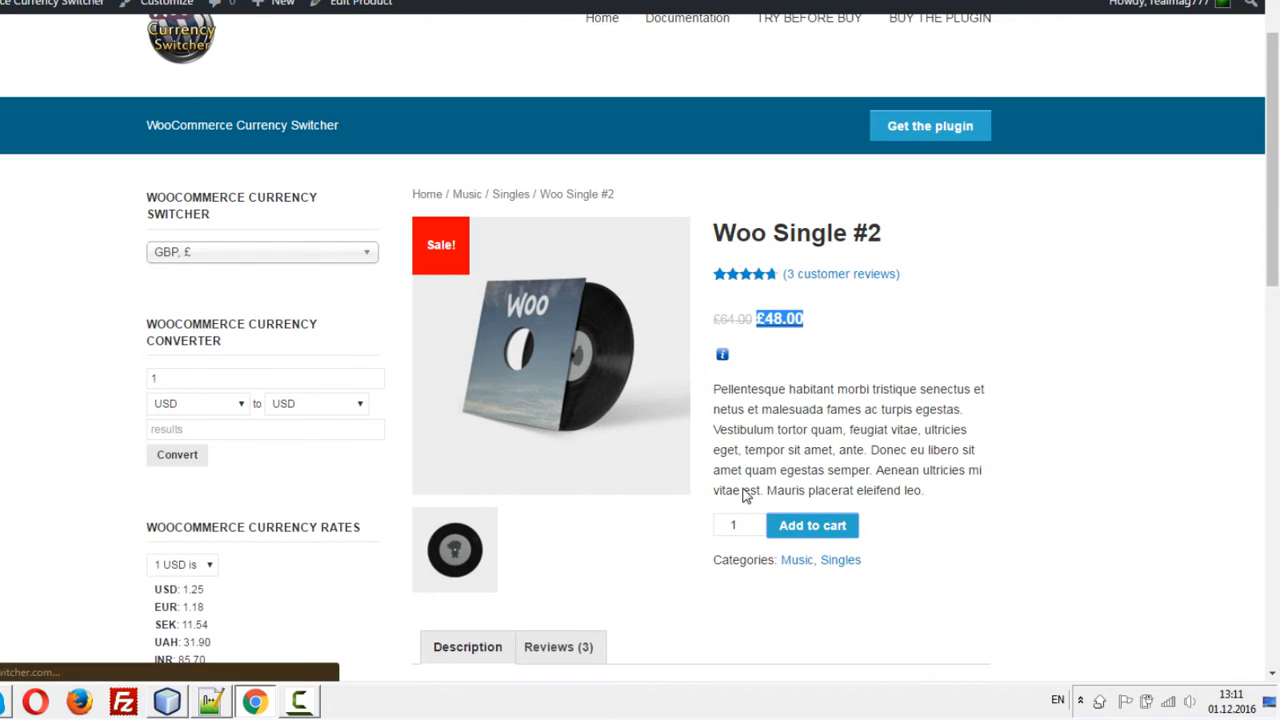
pyautogui.click(812, 524)
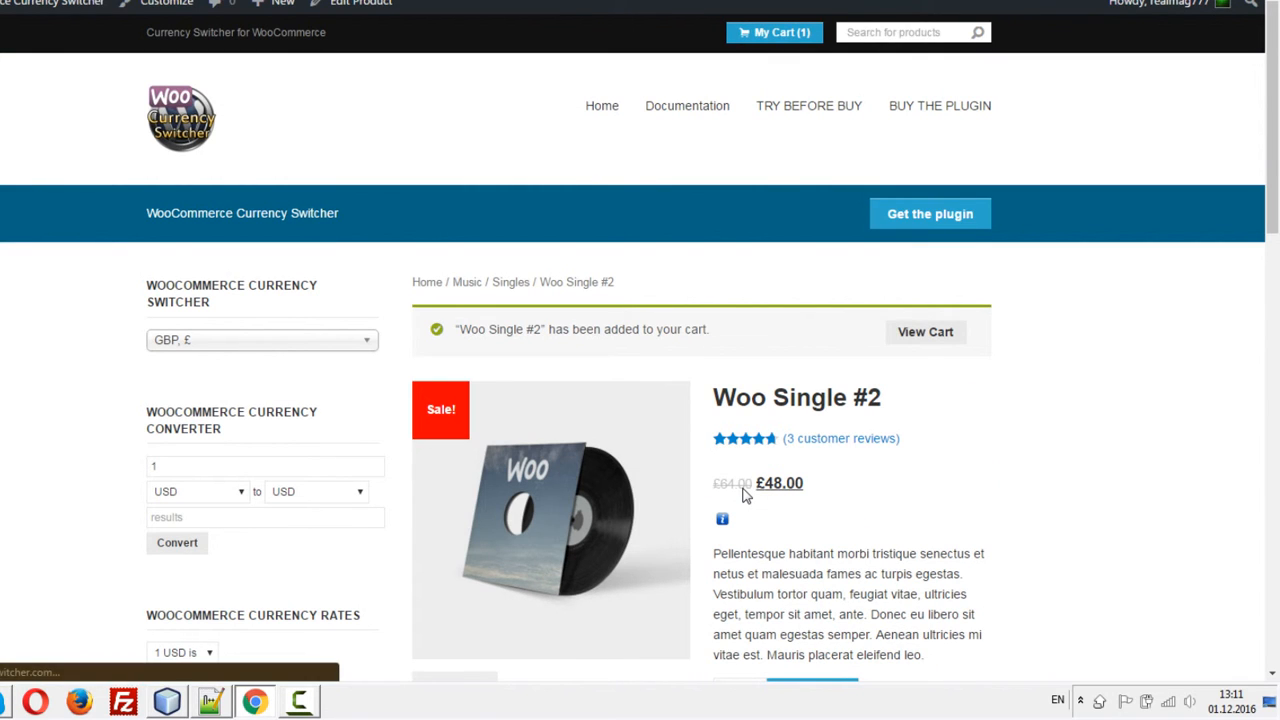
pyautogui.click(924, 332)
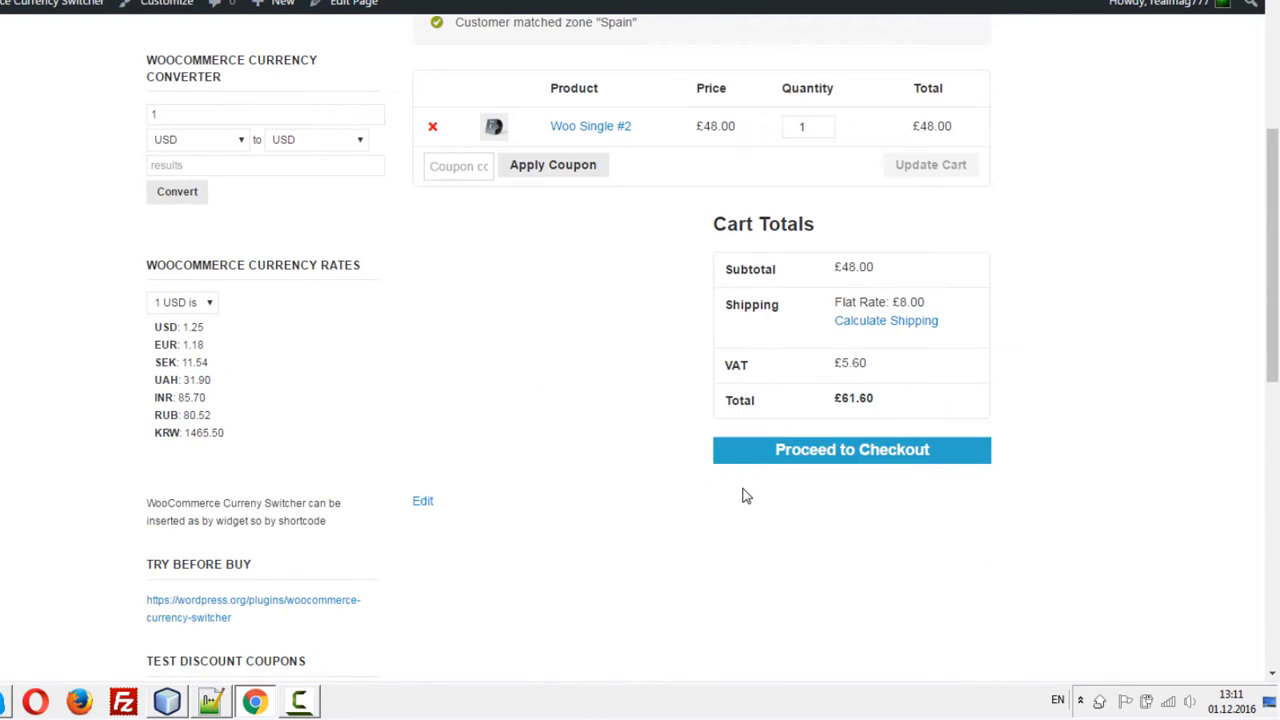
pyautogui.doubleClick(856, 268)
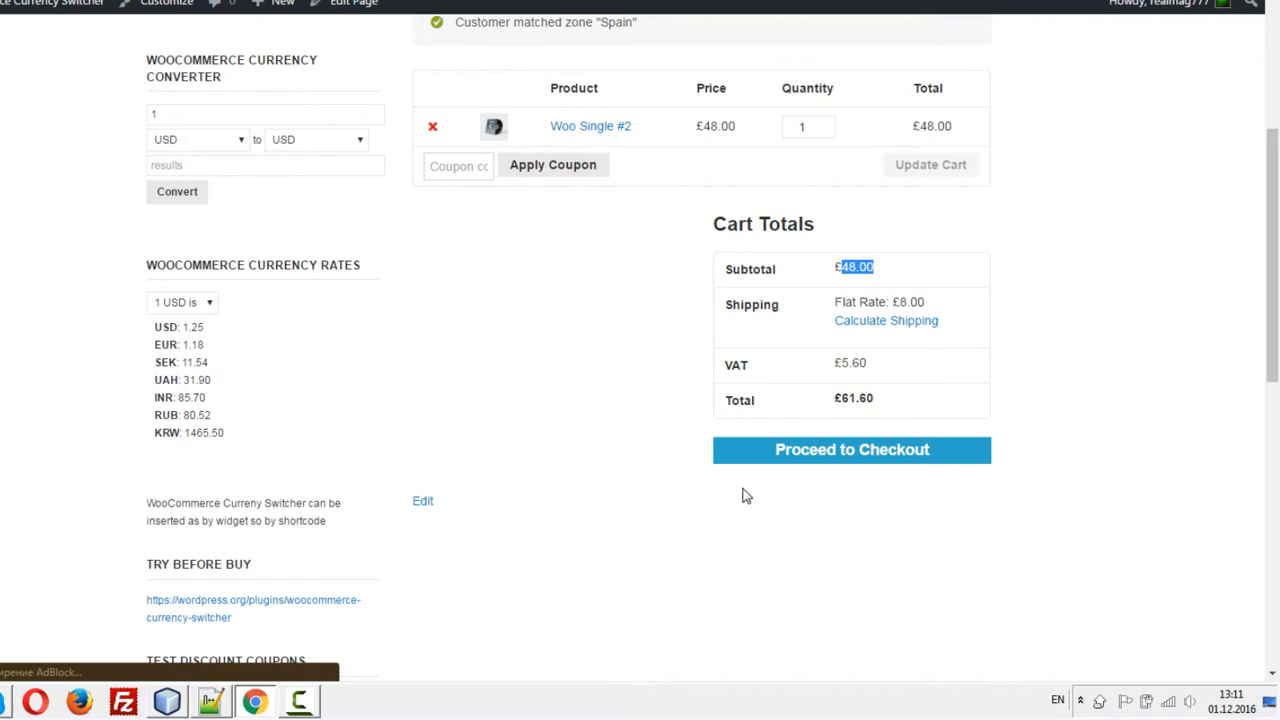
# Proceed to checkout shipping to the billing address, reaching the £61.60 total with PayPal
pyautogui.click(852, 448)
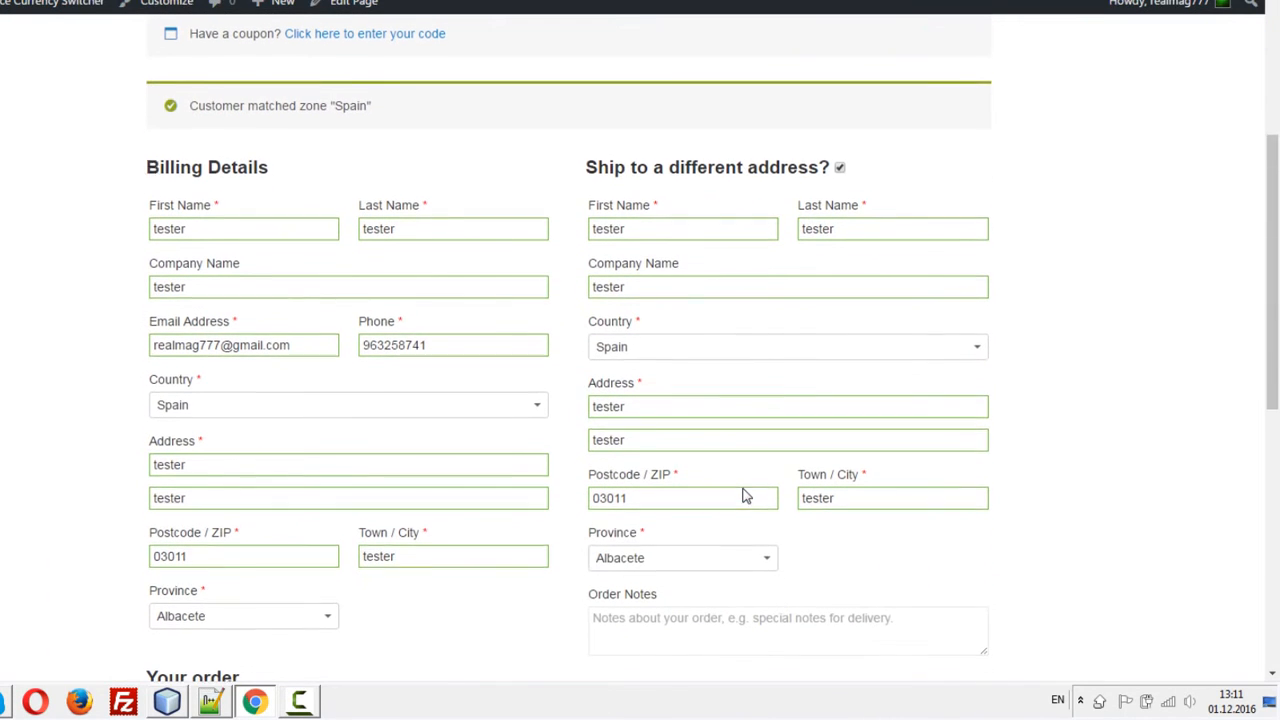
pyautogui.click(840, 168)
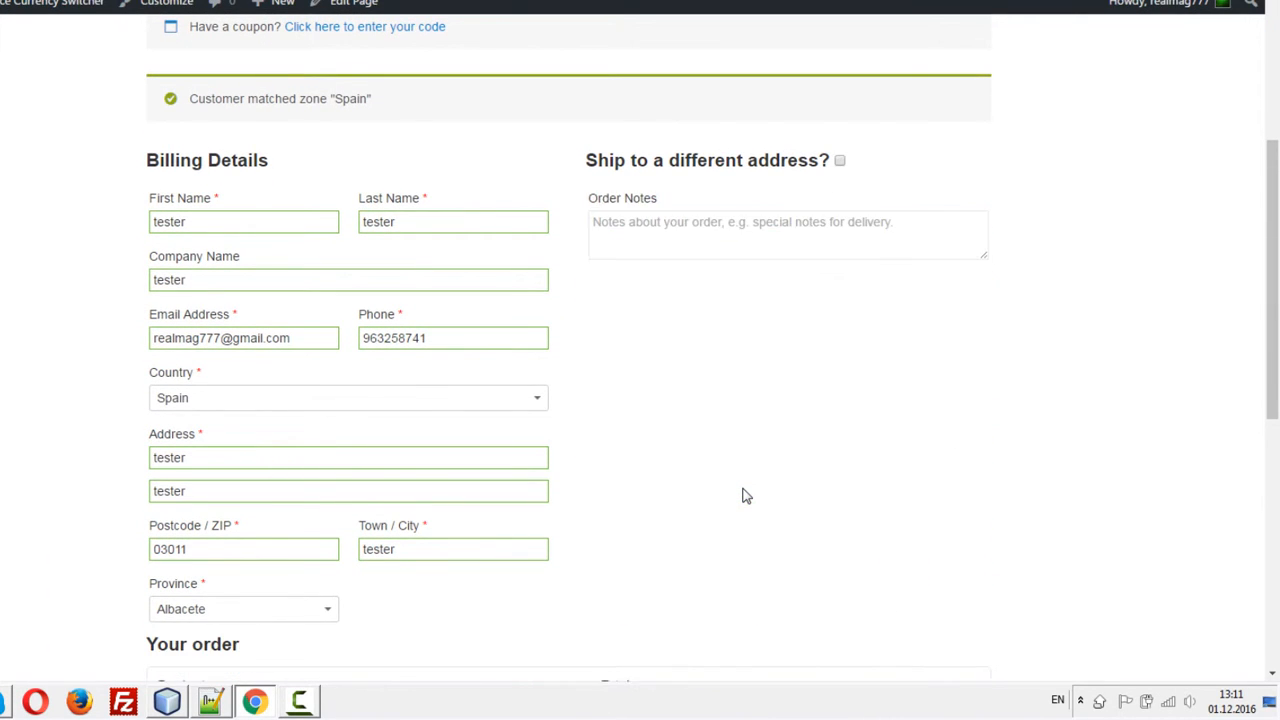
pyautogui.scroll(-3)
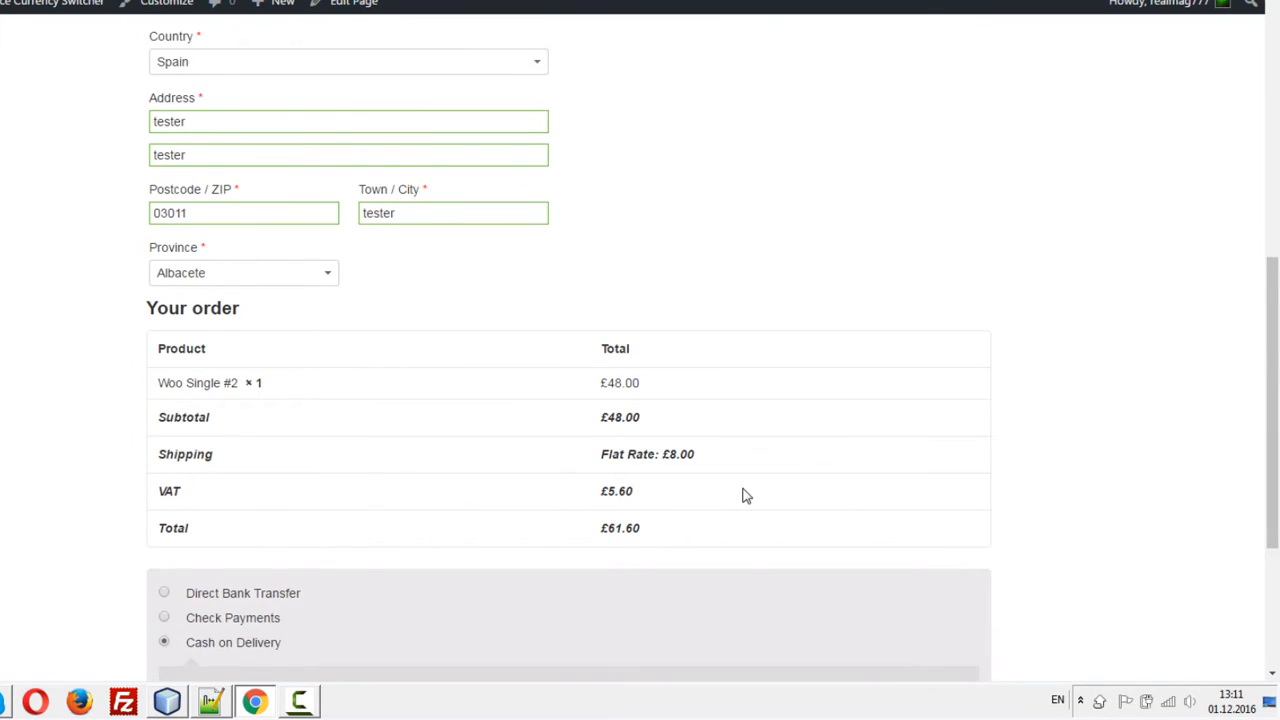
pyautogui.scroll(-3)
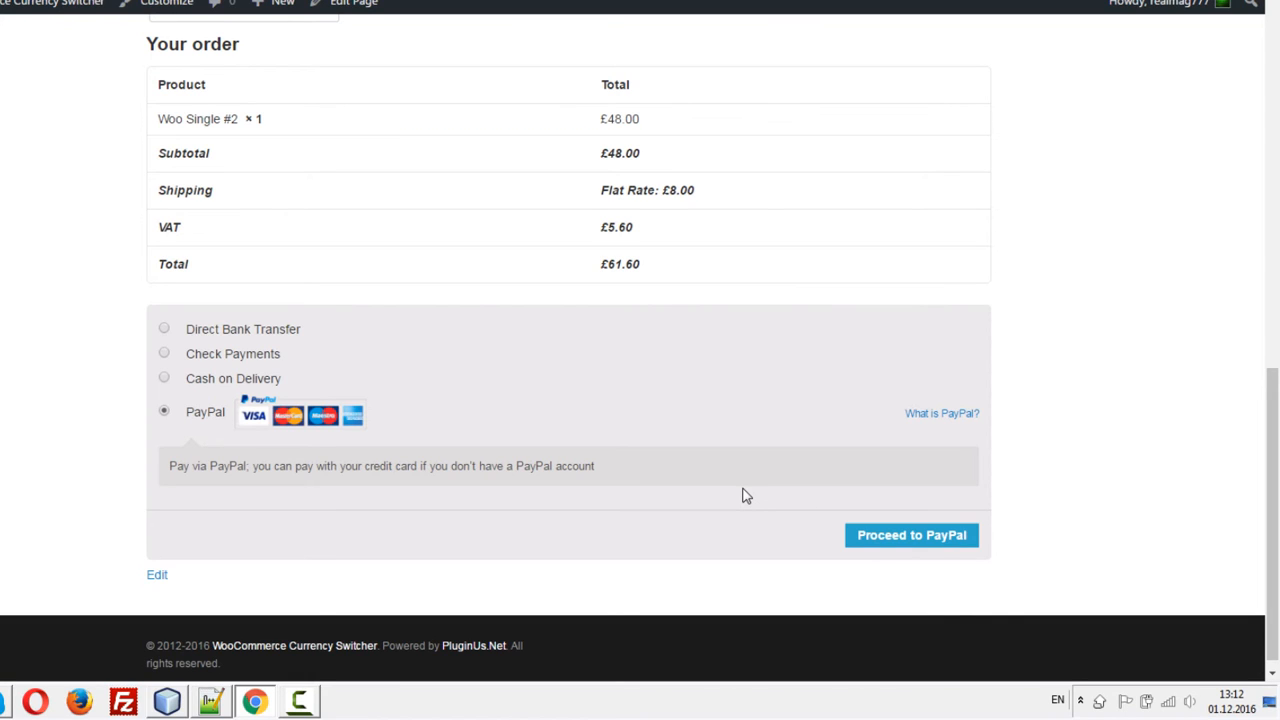
# Proceed to PayPal for the £61.60 GBP payment, then cancel and return to the store cart
pyautogui.click(910, 534)
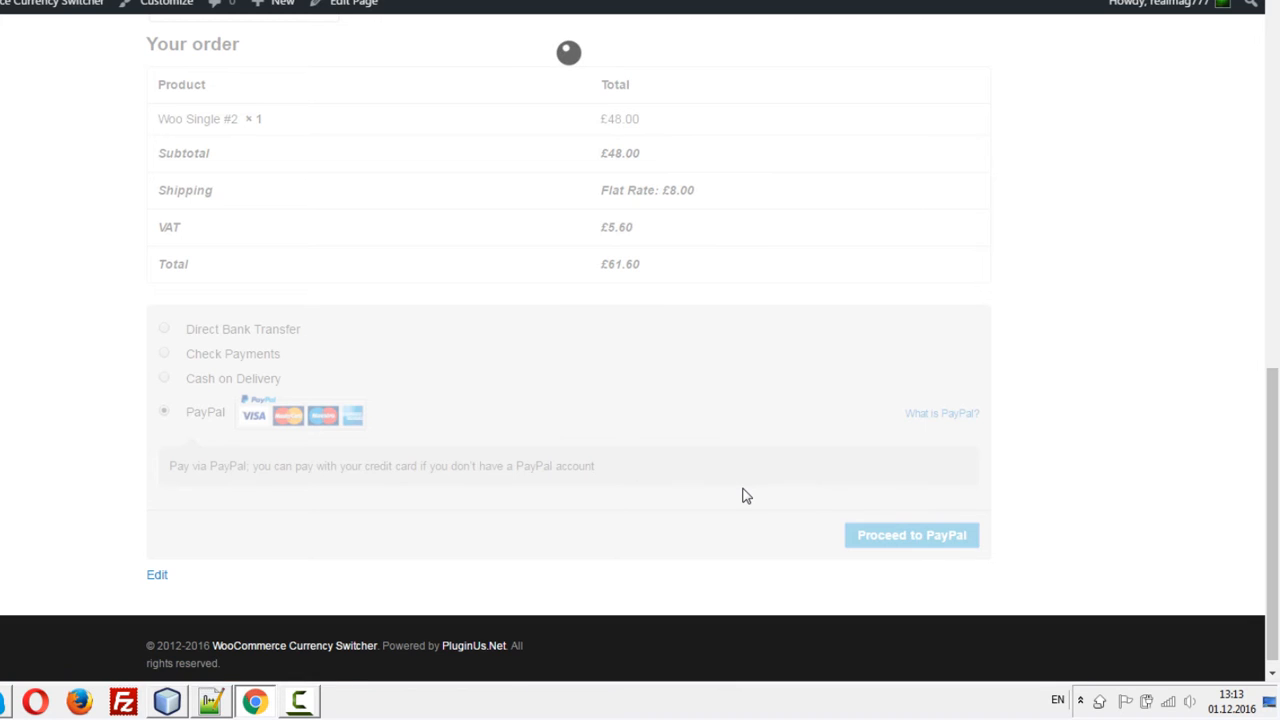
pyautogui.click(912, 534)
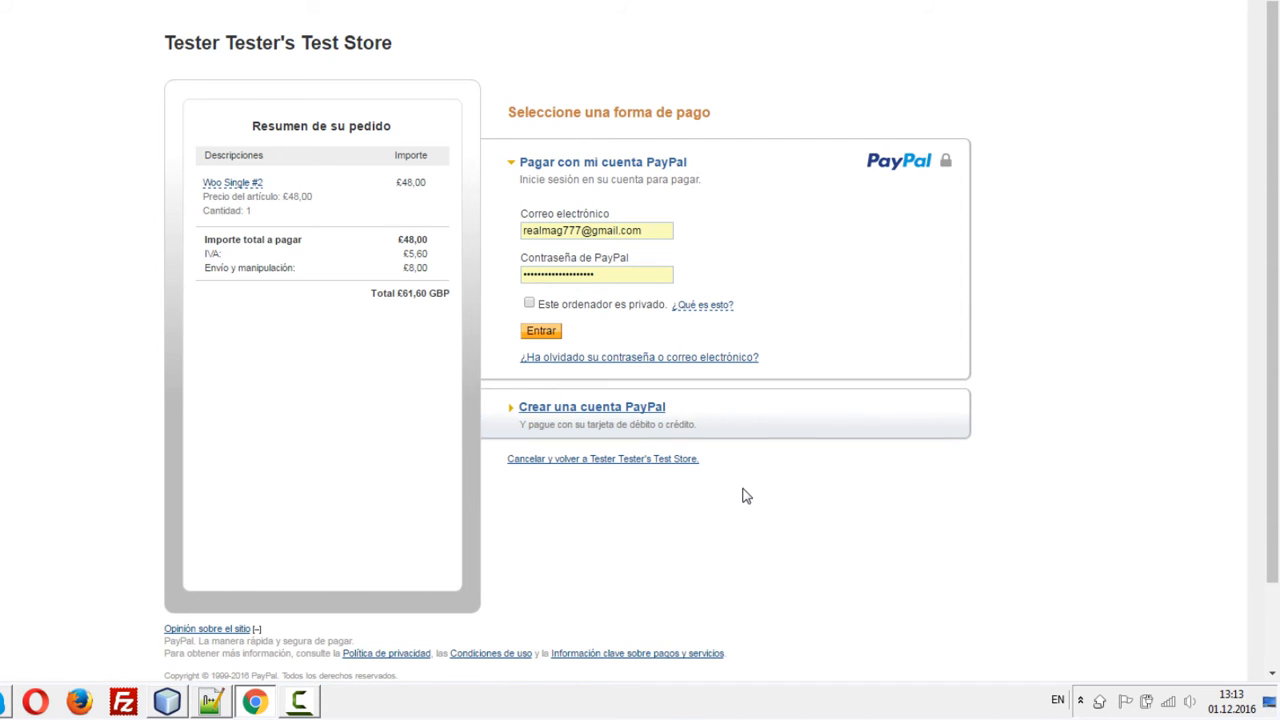
pyautogui.click(540, 330)
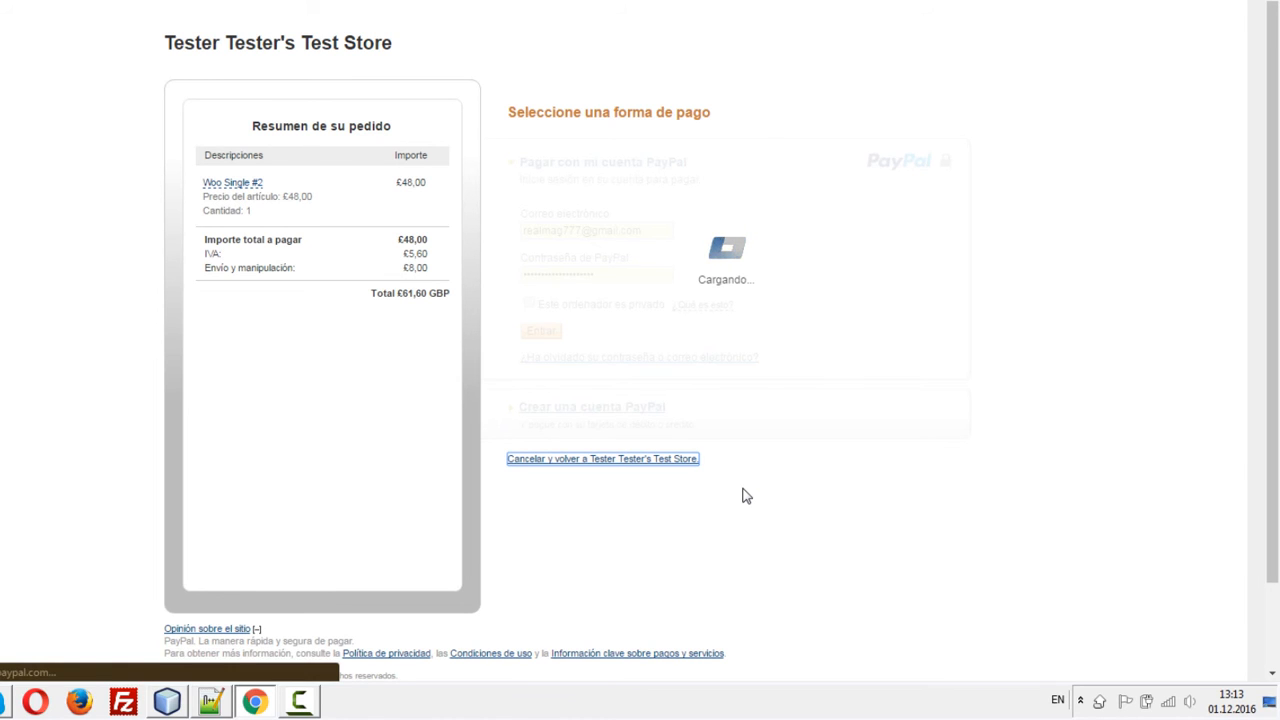
pyautogui.click(602, 458)
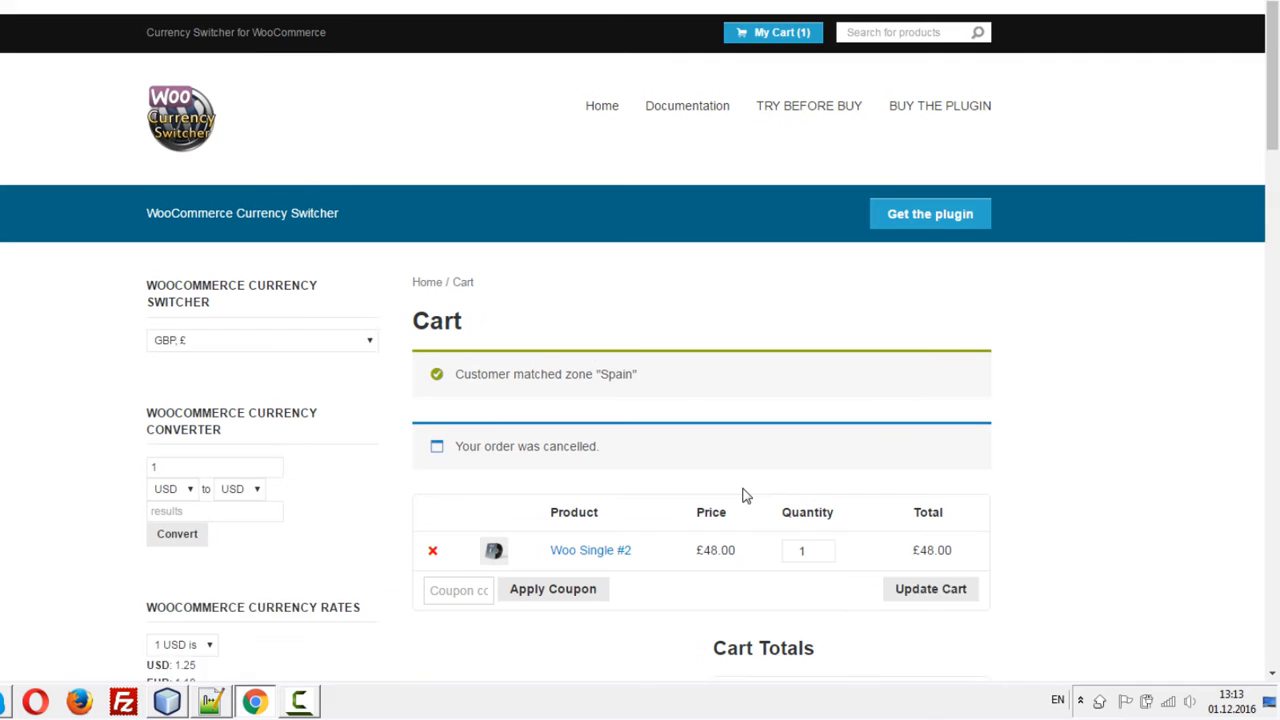
# Proceed to checkout for Woo Single #2 and ship to the billing address
pyautogui.scroll(-3)
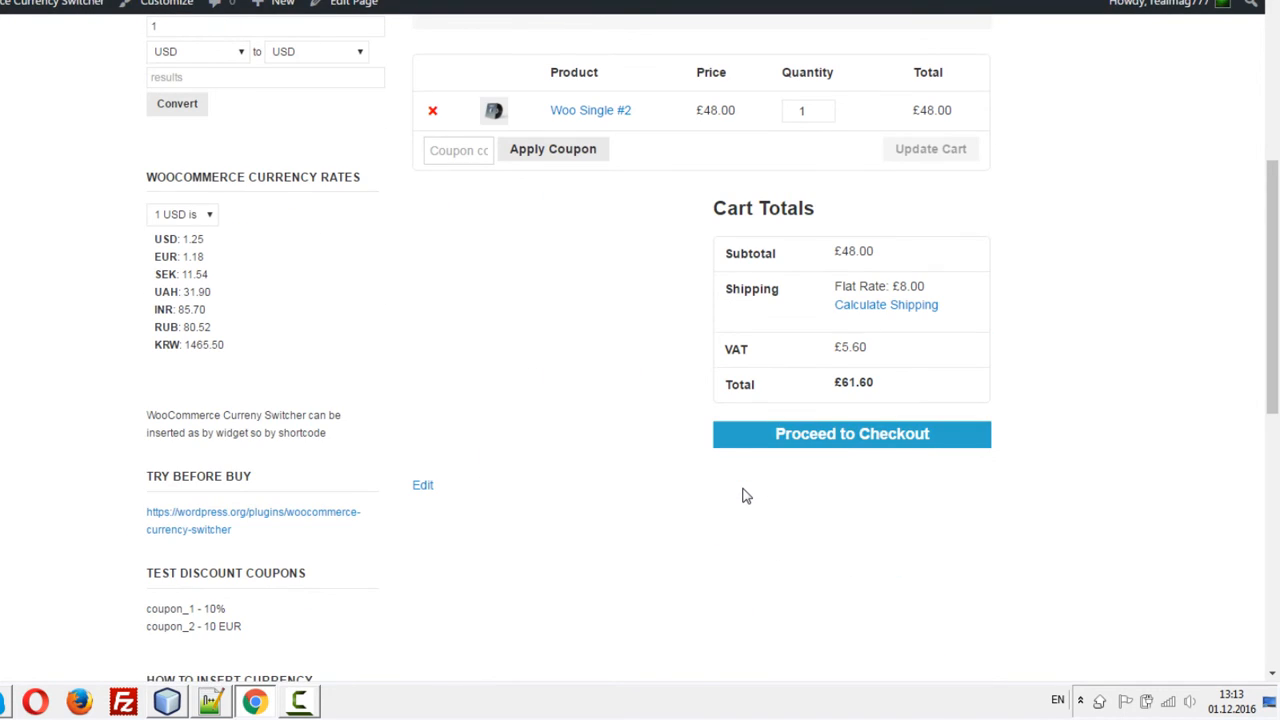
pyautogui.click(852, 432)
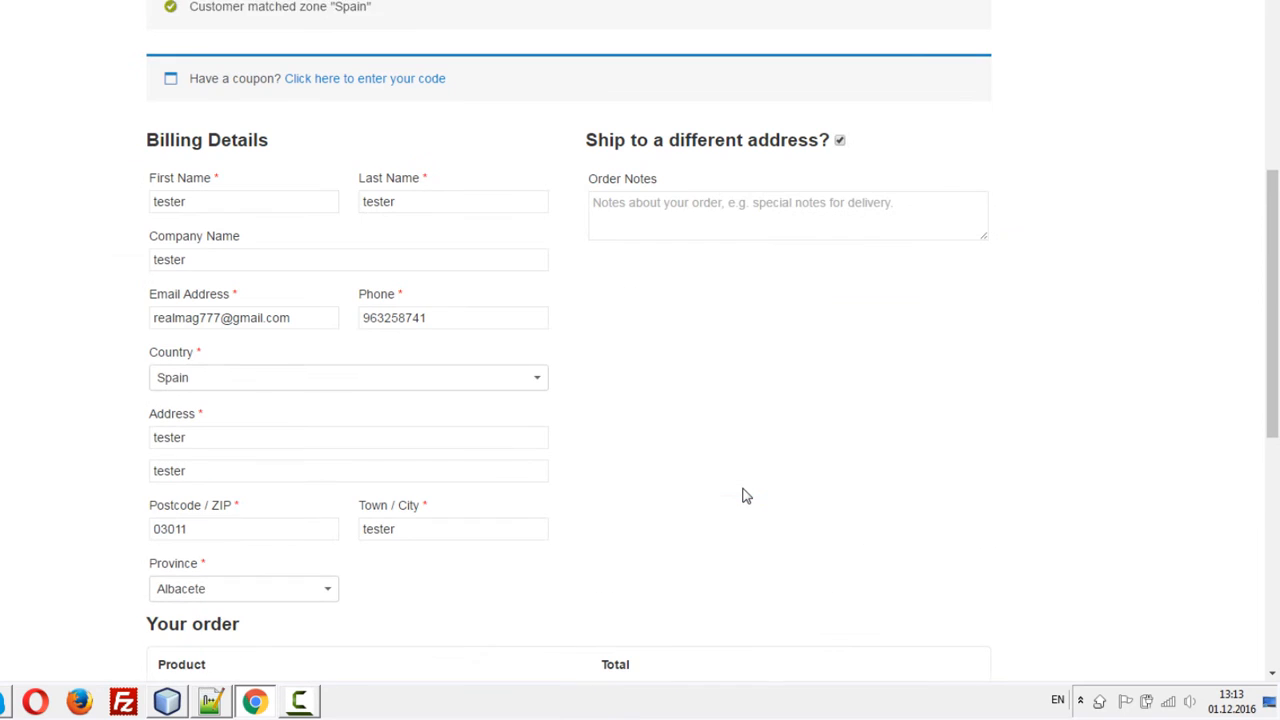
pyautogui.click(840, 140)
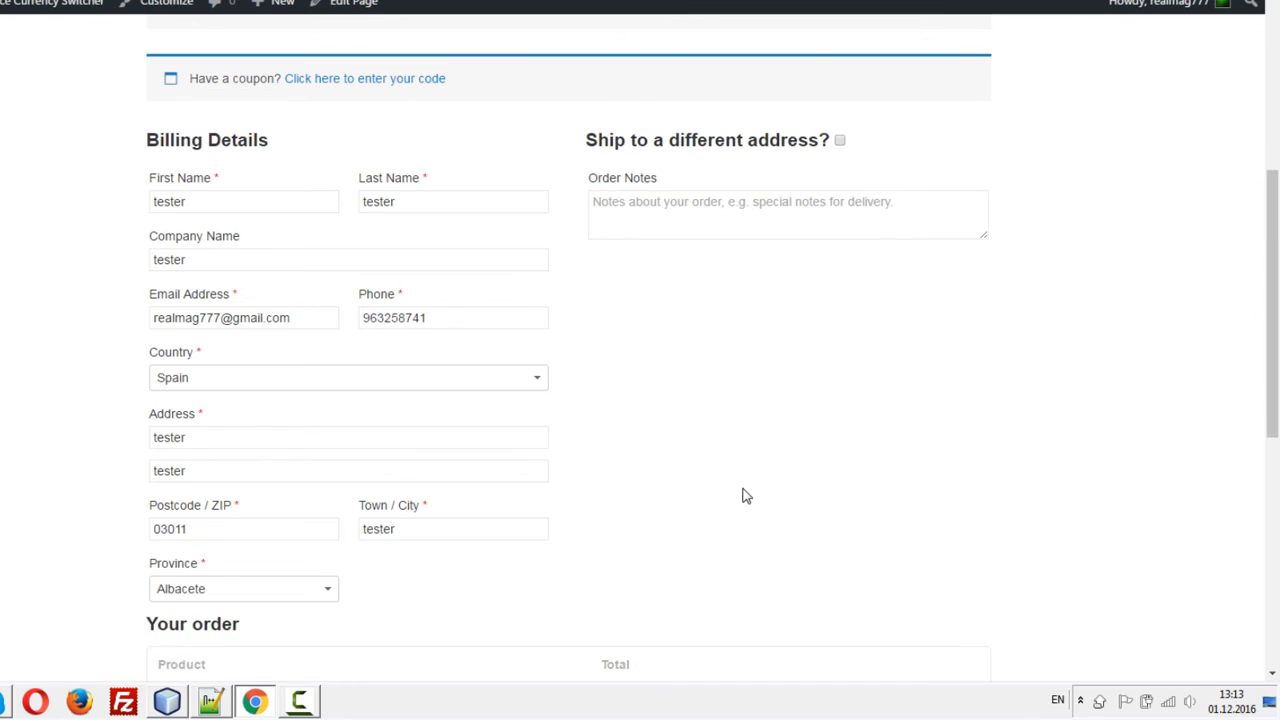
# Place the £61.60 order with Direct Bank Transfer as the payment method
pyautogui.scroll(-3)
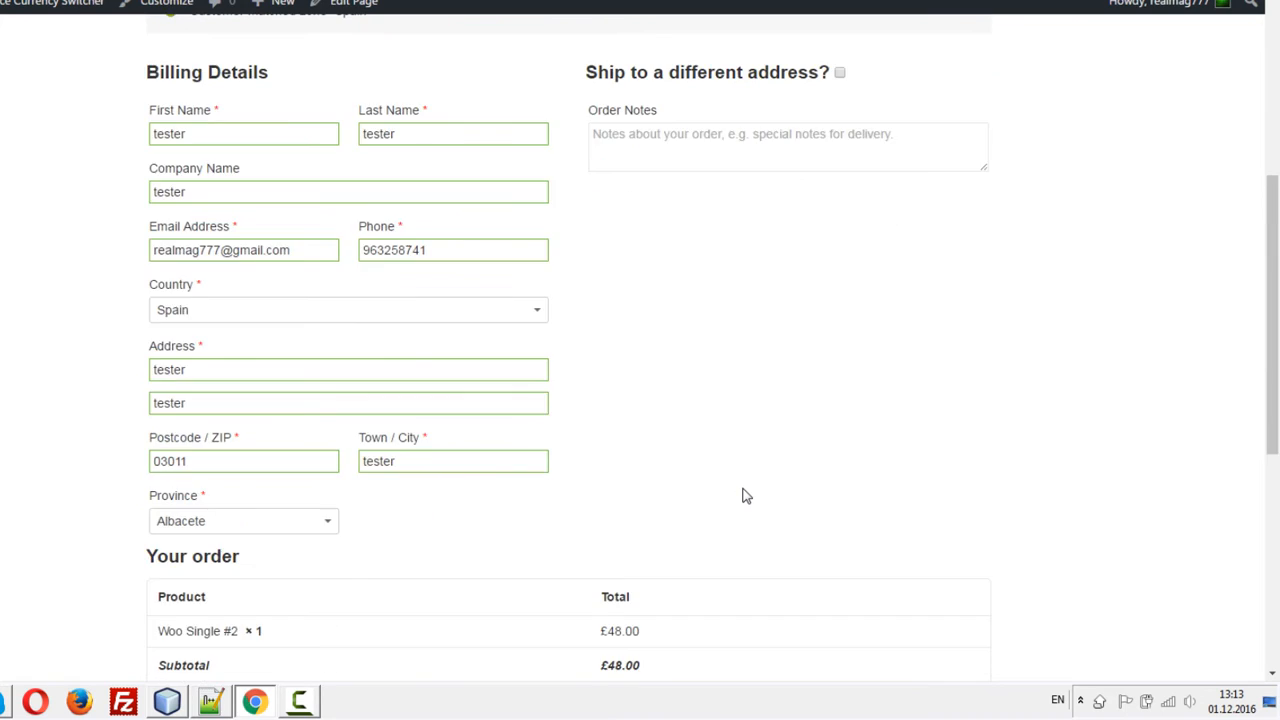
pyautogui.scroll(-3)
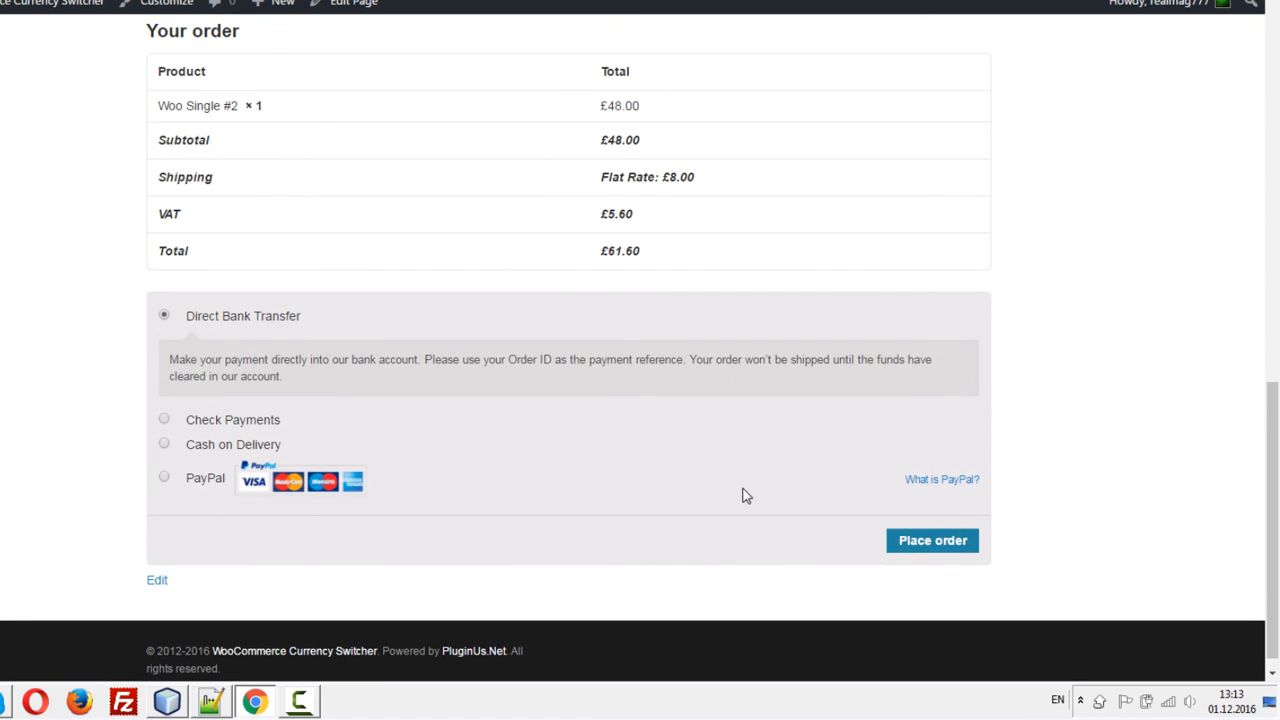
pyautogui.click(932, 540)
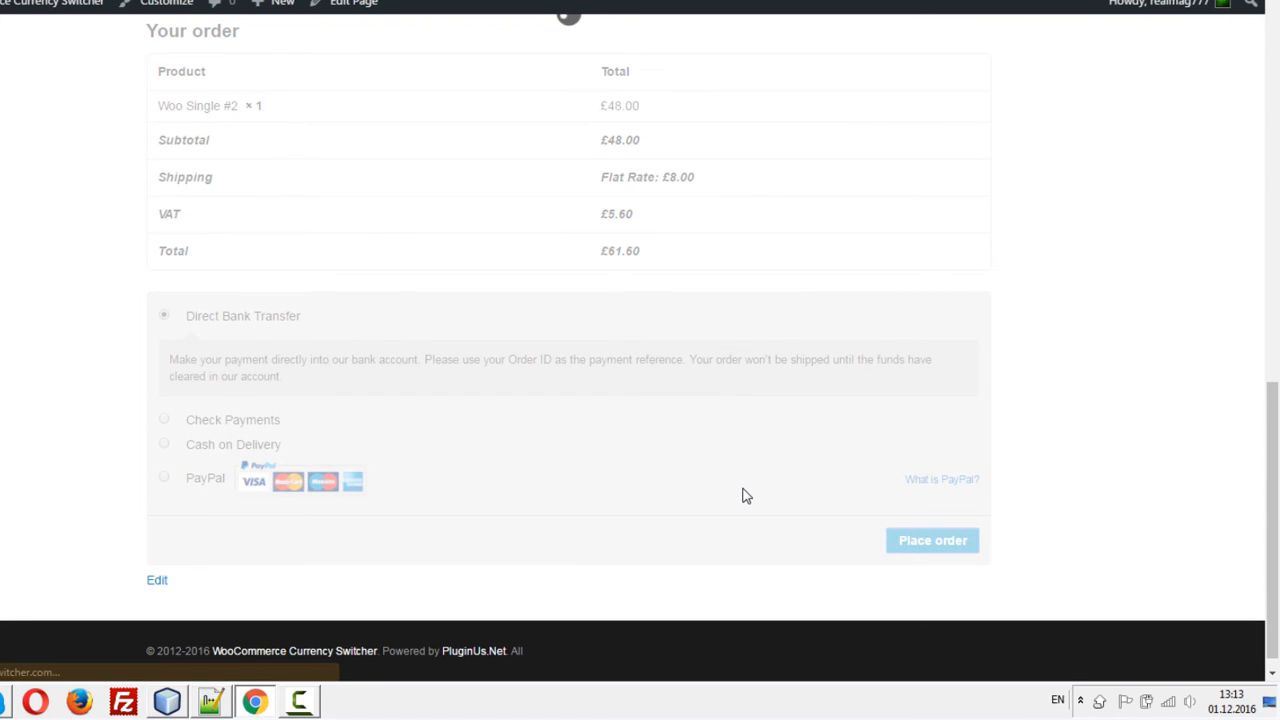
pyautogui.click(932, 540)
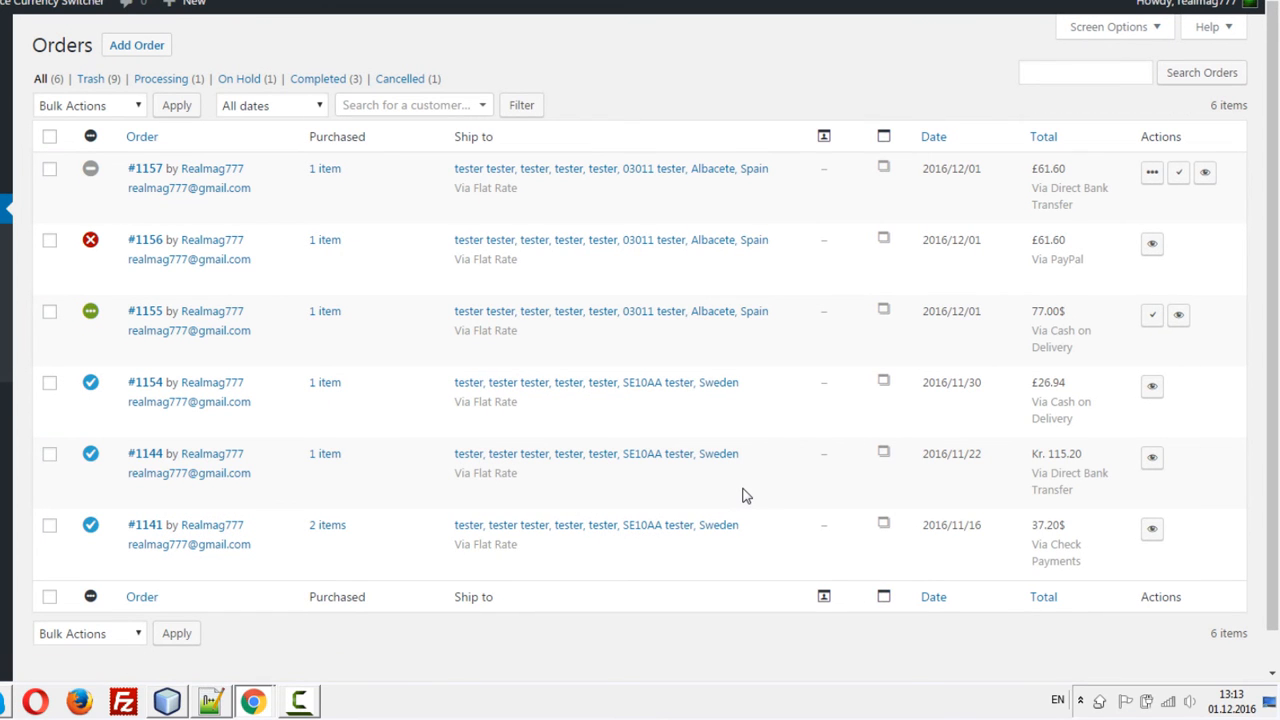
# Sort the admin Orders list by date to show order #1157 at £61.60
pyautogui.click(932, 136)
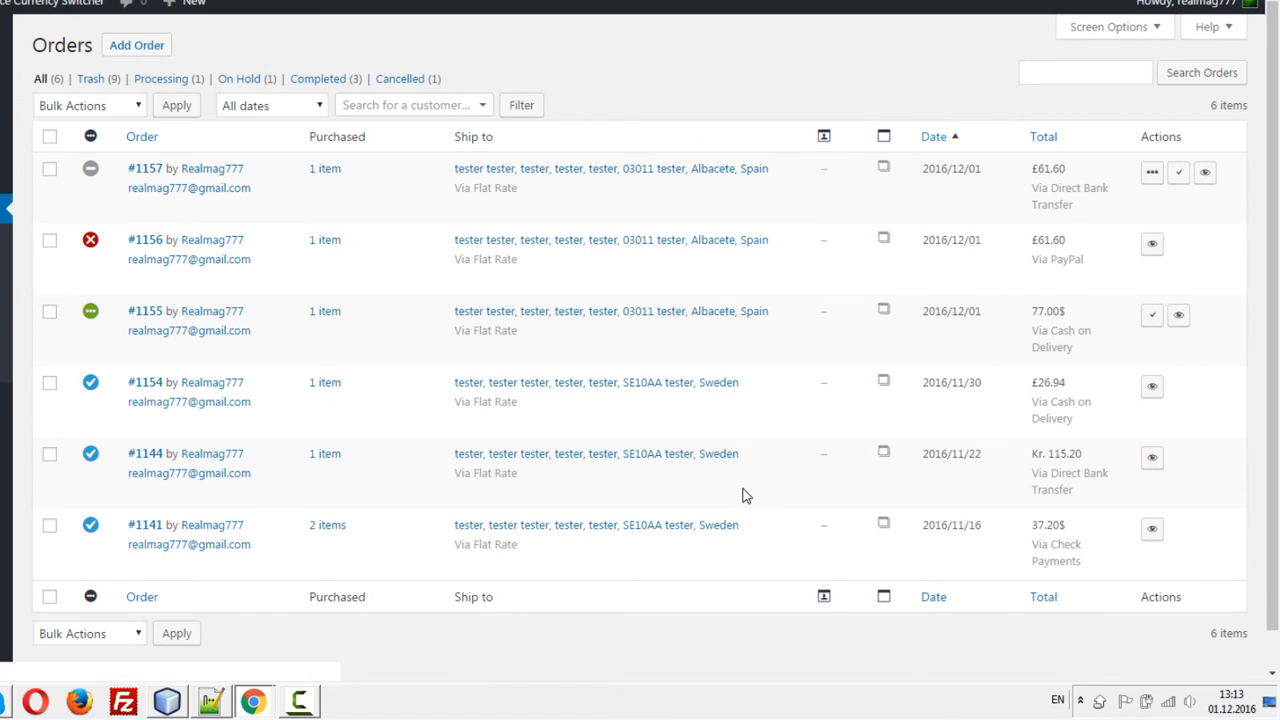
pyautogui.moveTo(188, 260)
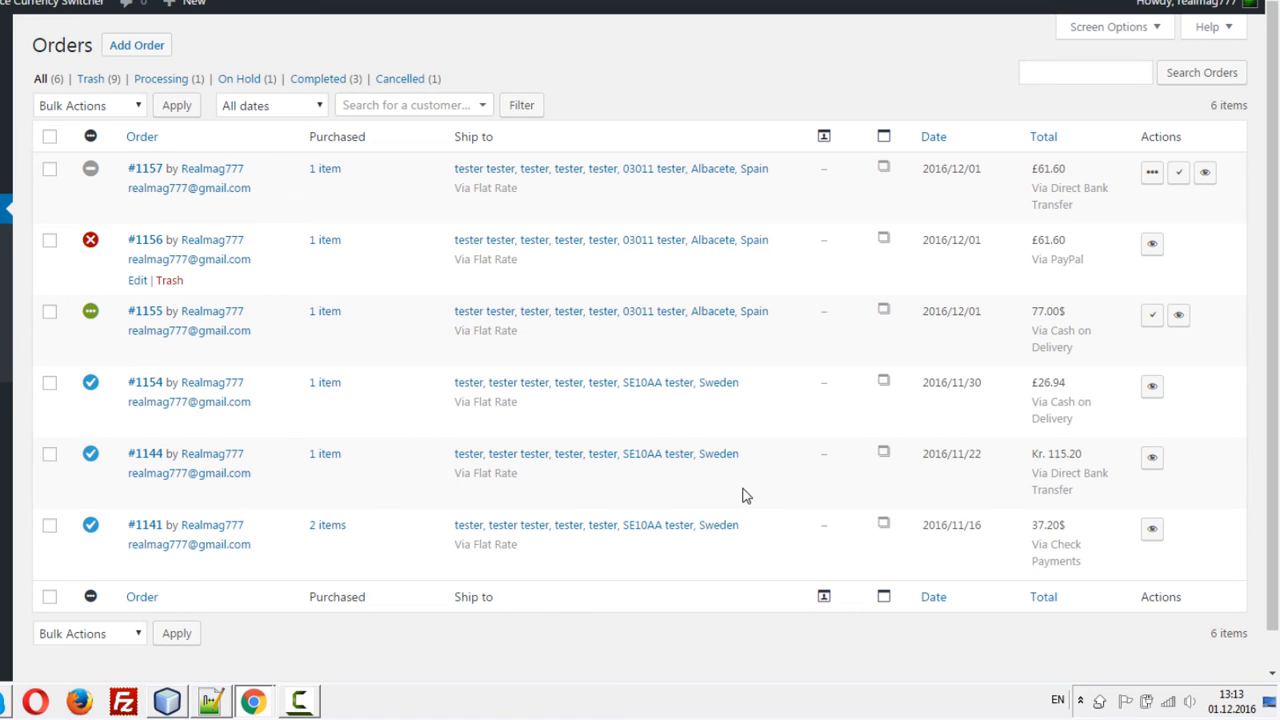